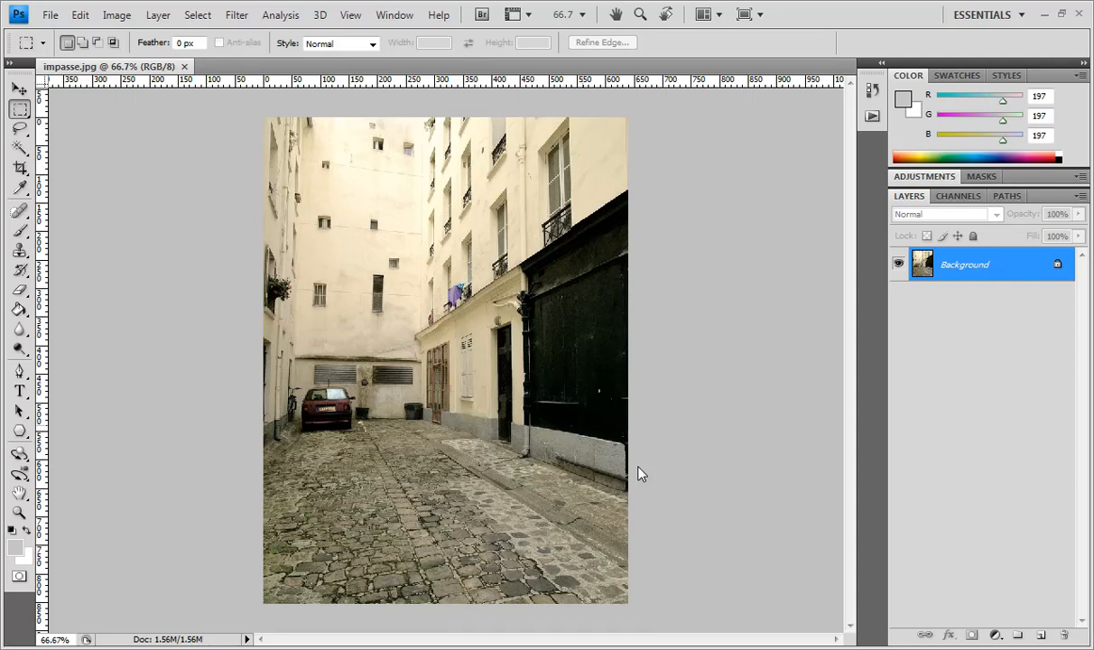
mouse_move(635, 488)
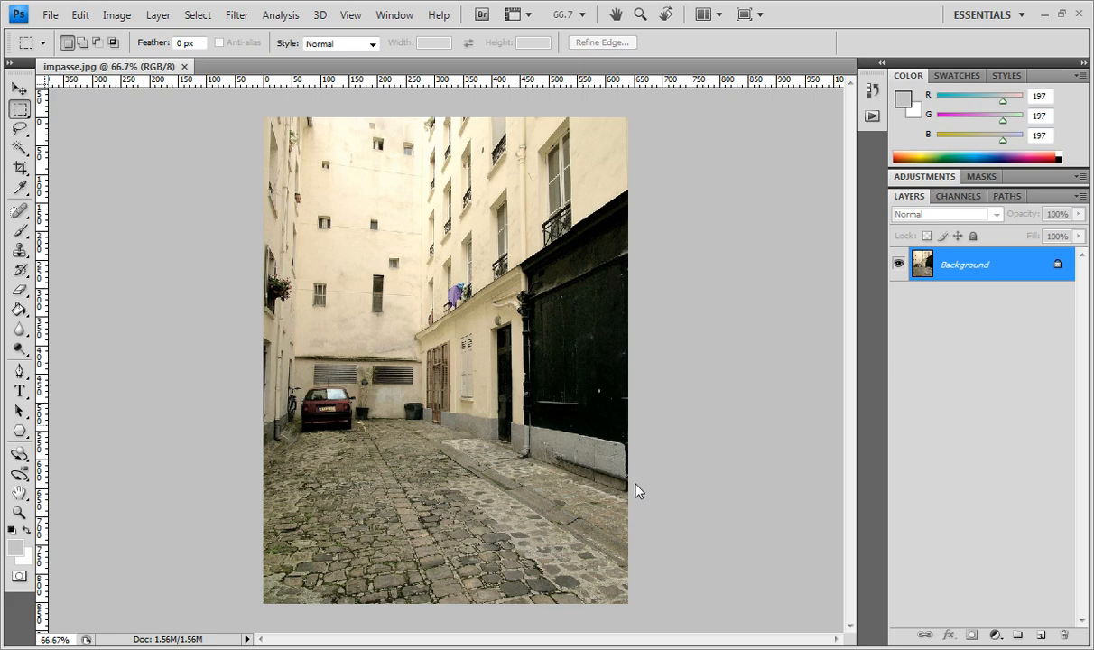
mouse_move(652, 484)
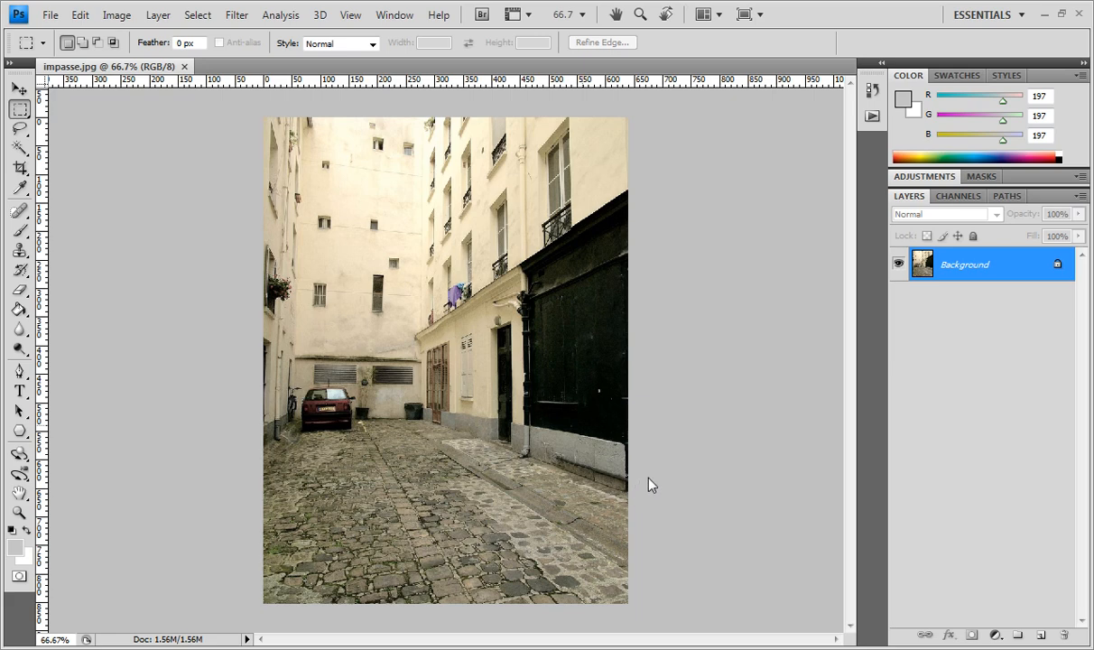
mouse_move(672, 610)
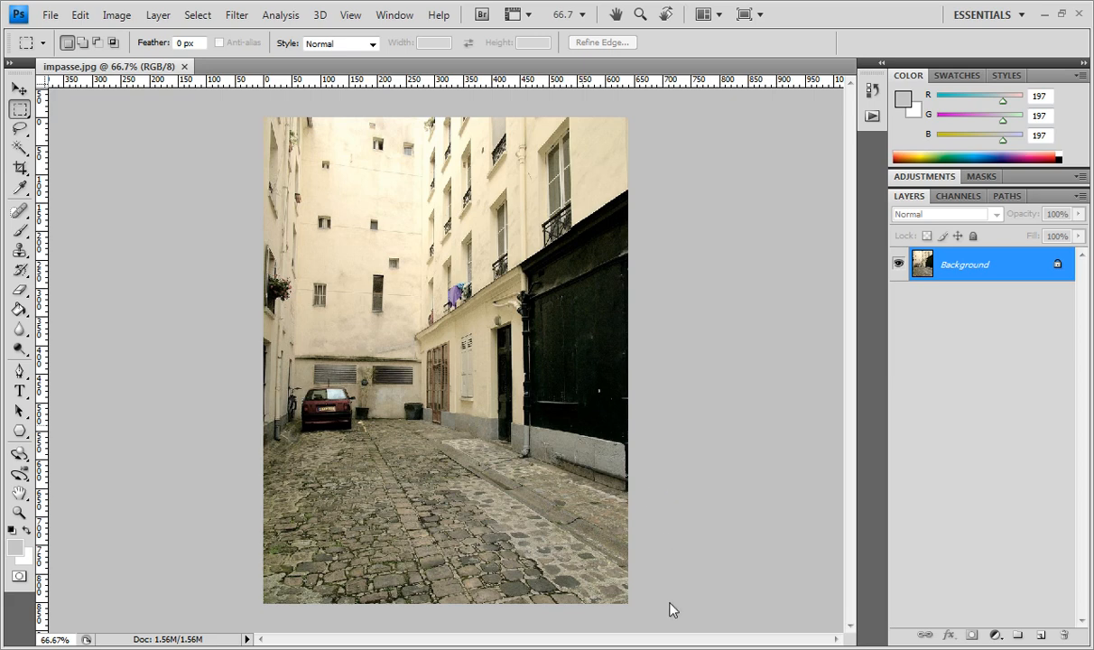
mouse_move(681, 633)
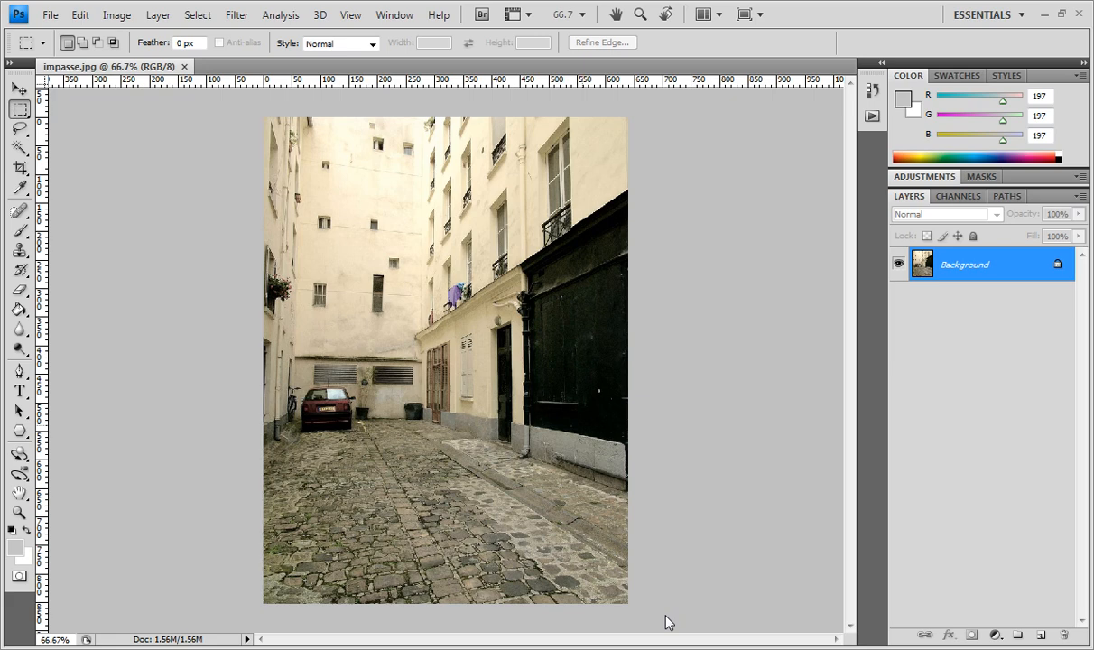
mouse_move(659, 617)
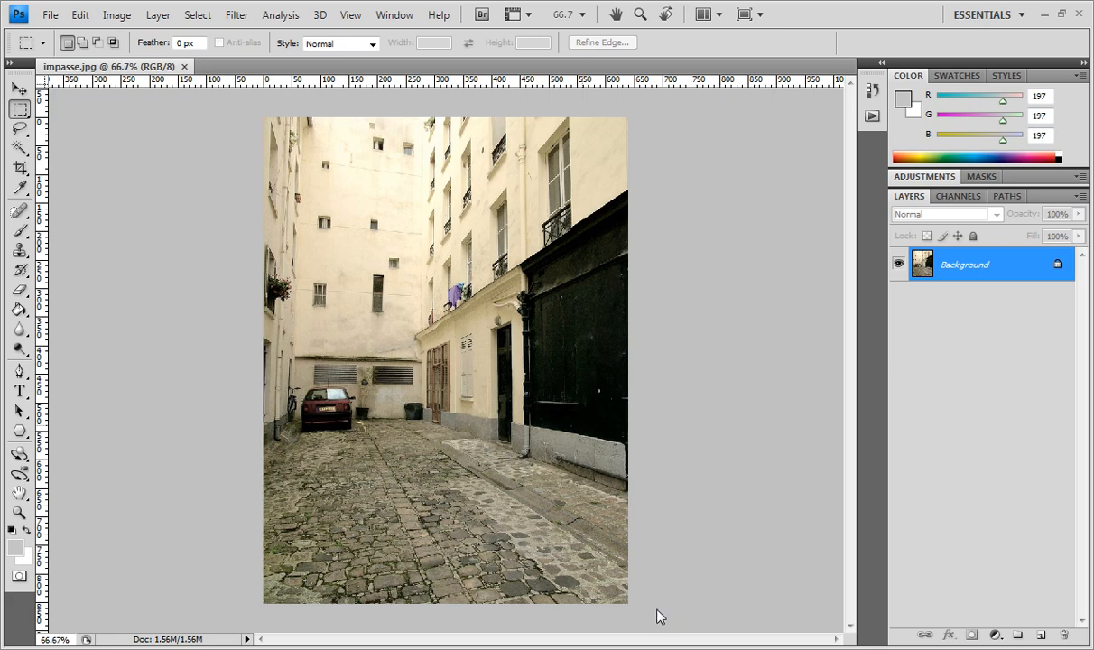
mouse_move(682, 487)
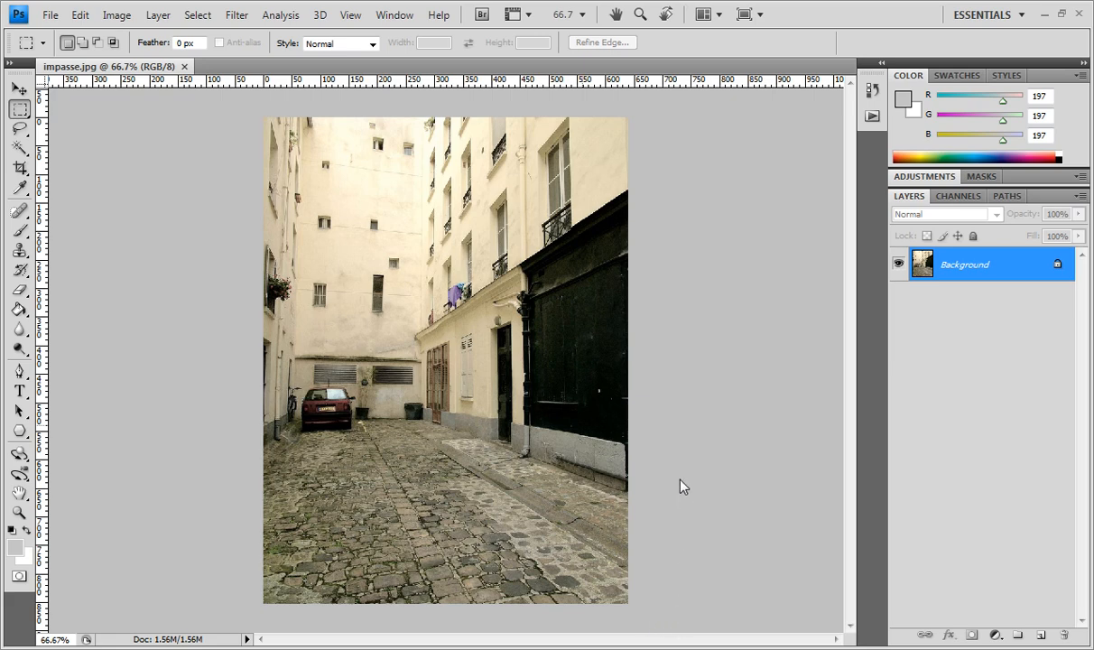
mouse_move(650, 332)
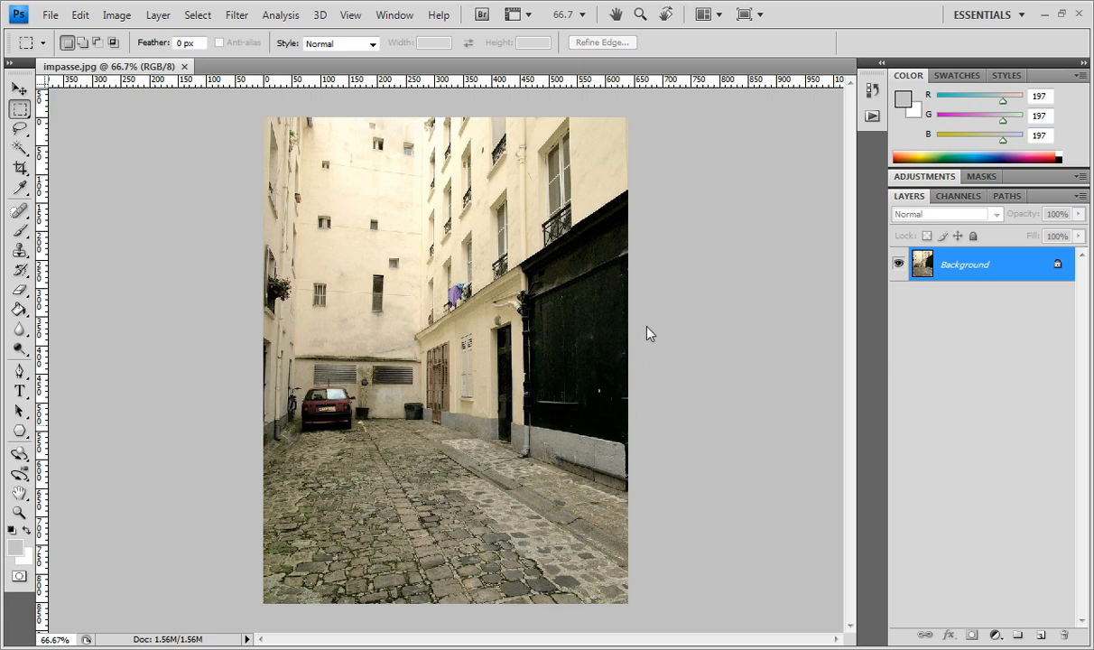
mouse_move(607, 424)
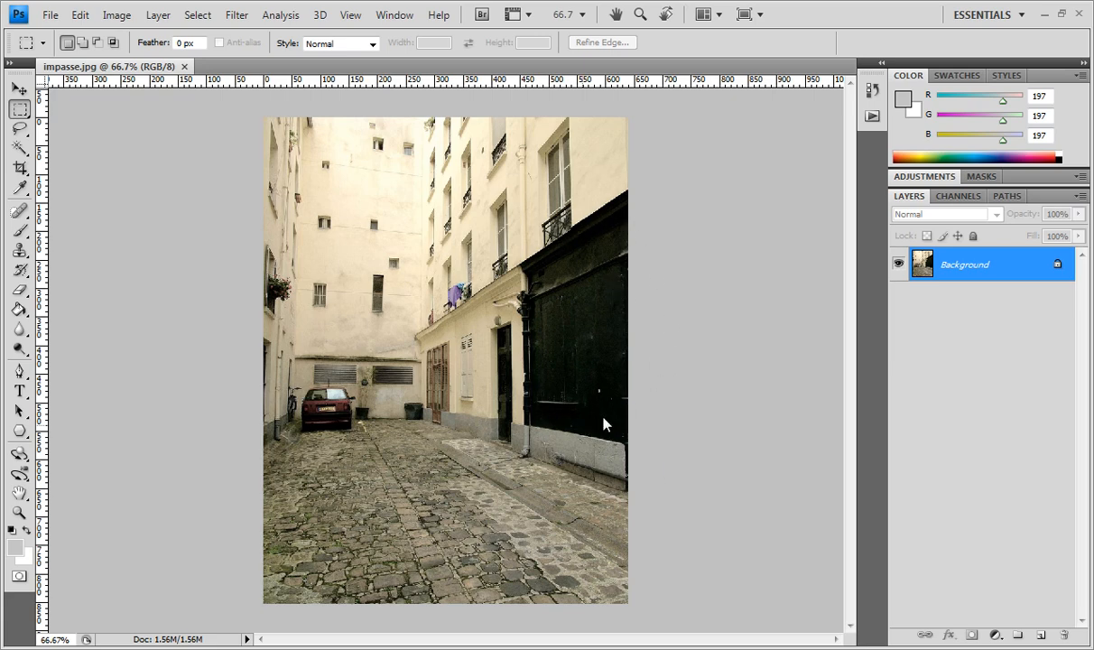
mouse_move(622, 378)
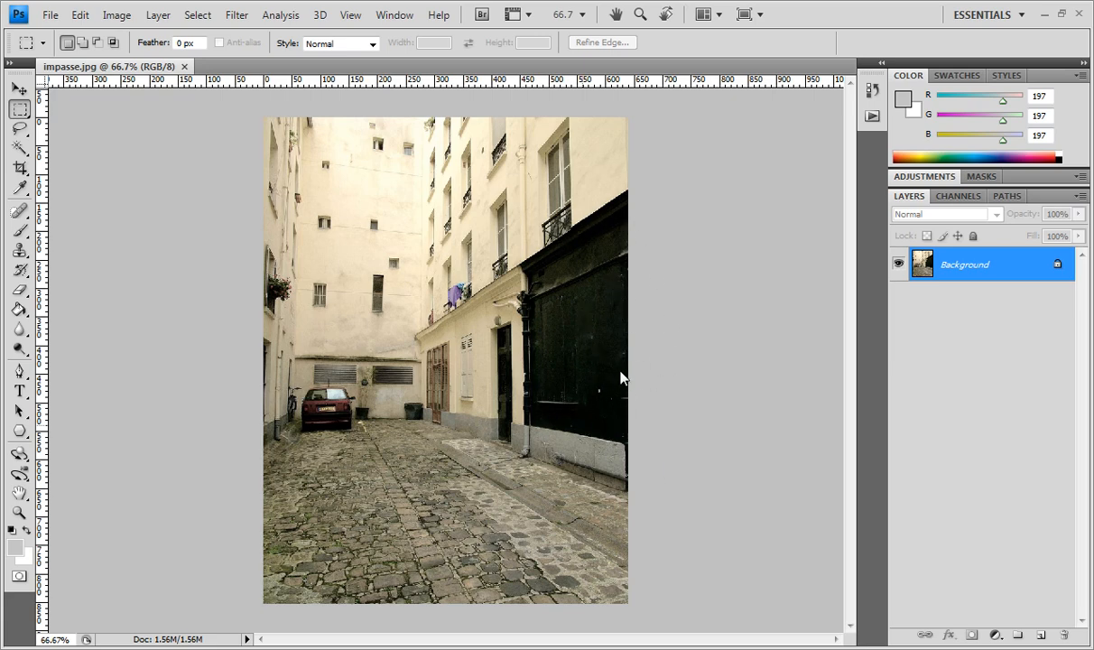
mouse_move(740, 394)
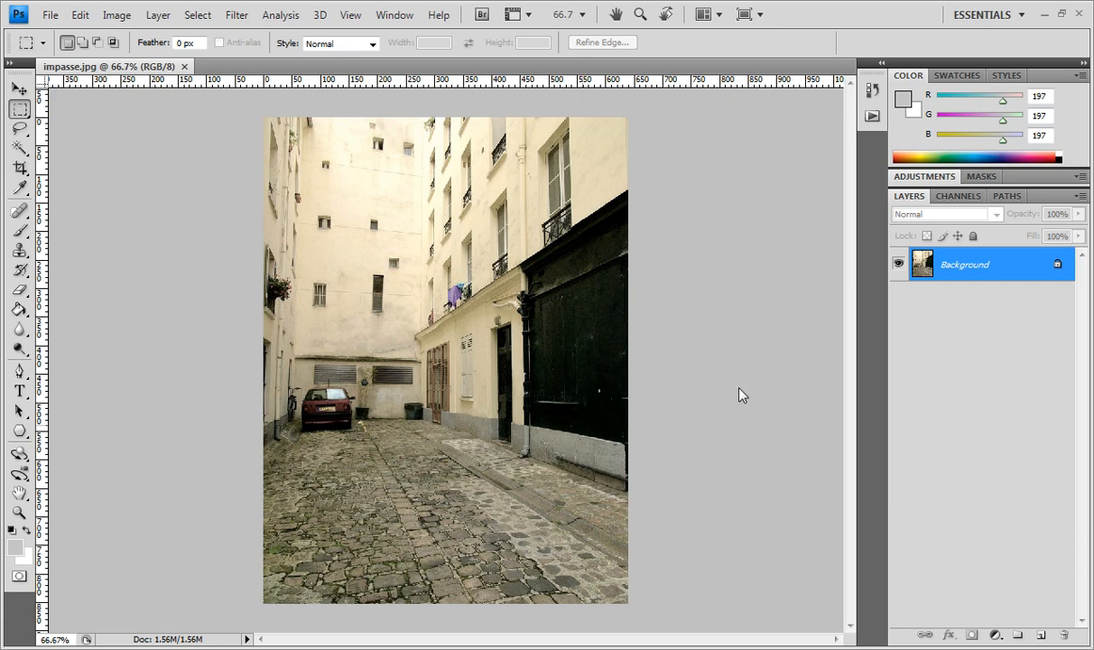
mouse_move(704, 437)
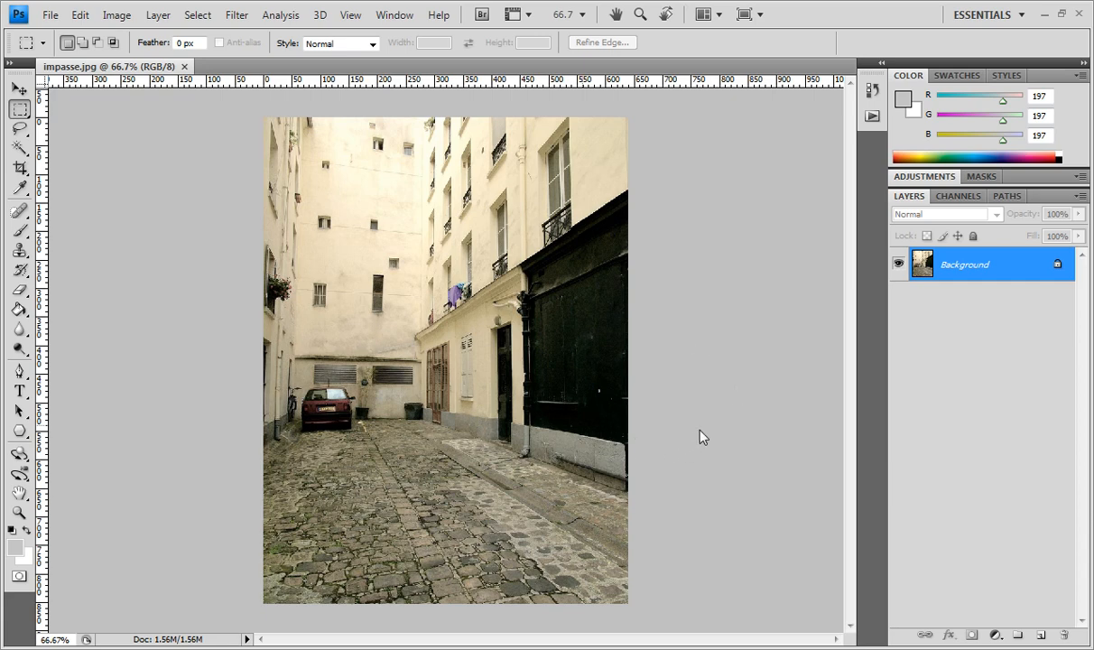
mouse_move(432, 341)
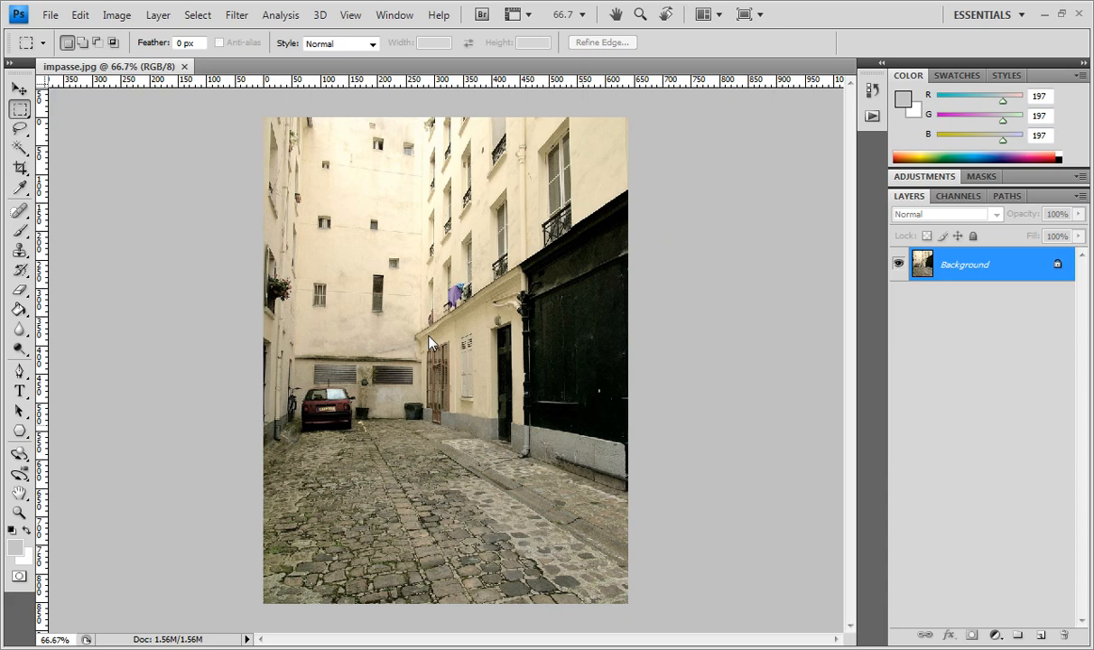
mouse_move(646, 495)
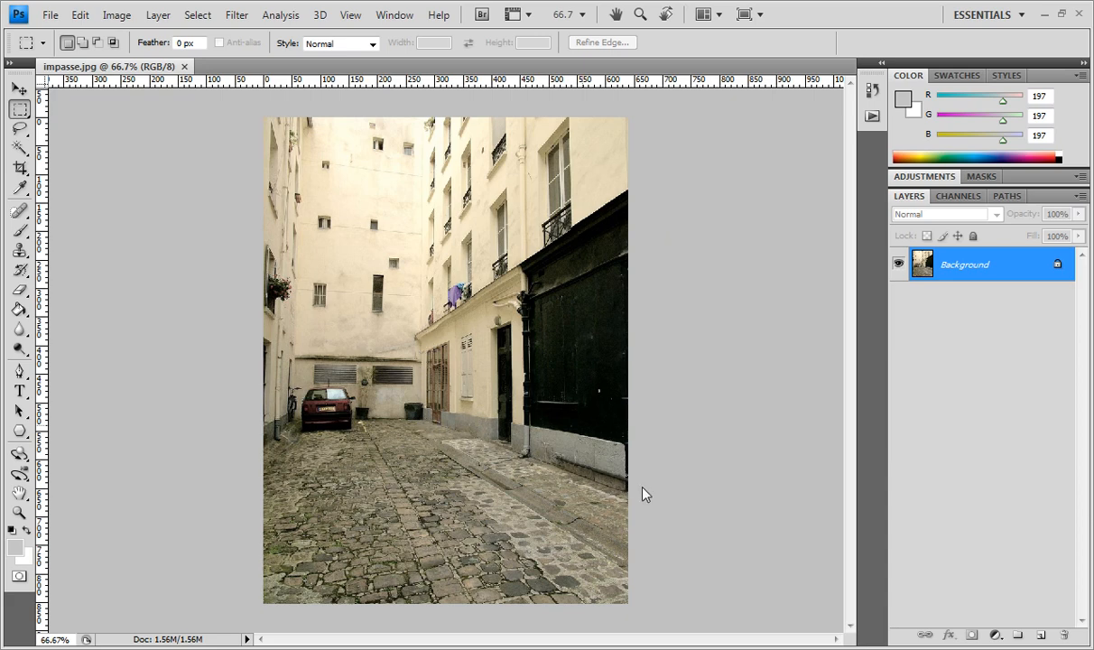
mouse_move(664, 521)
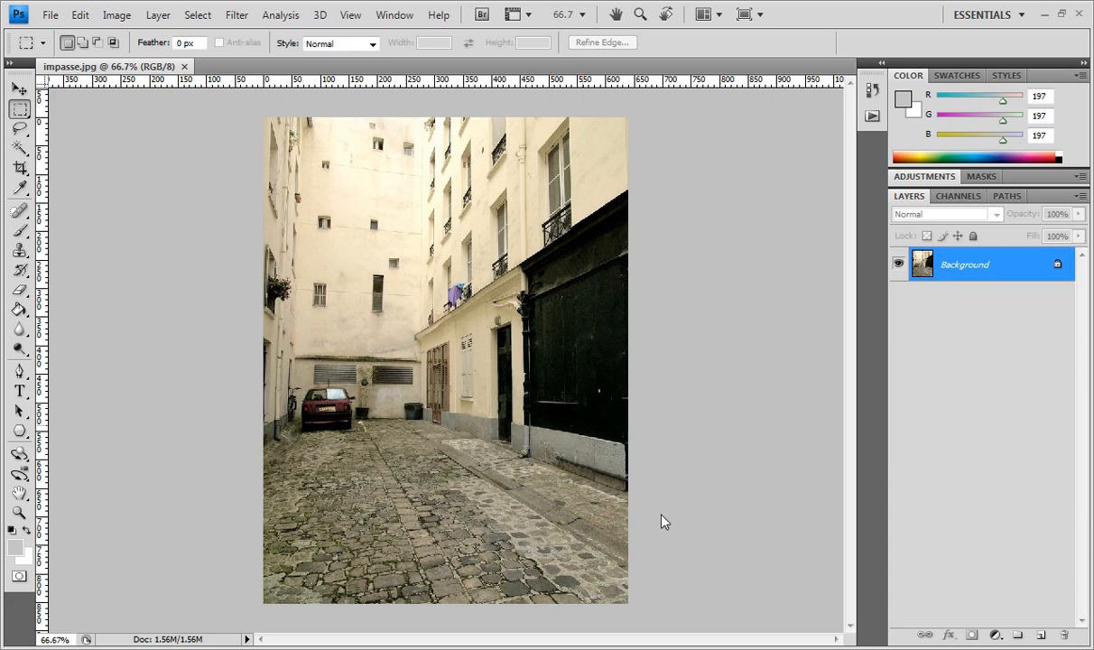
mouse_move(678, 321)
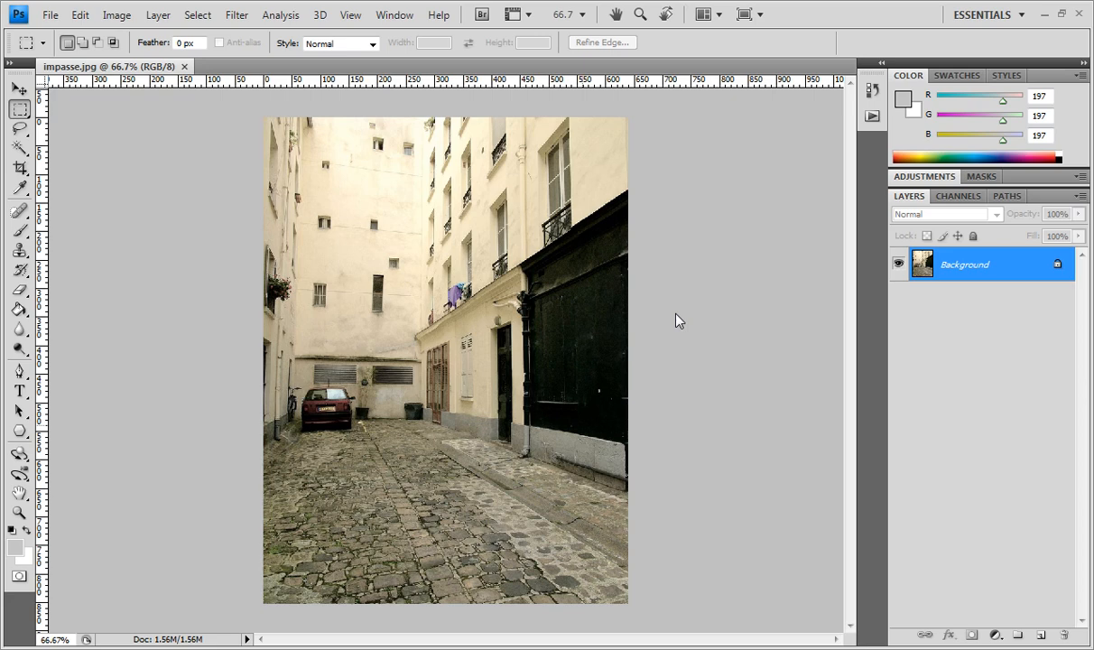
mouse_move(549, 327)
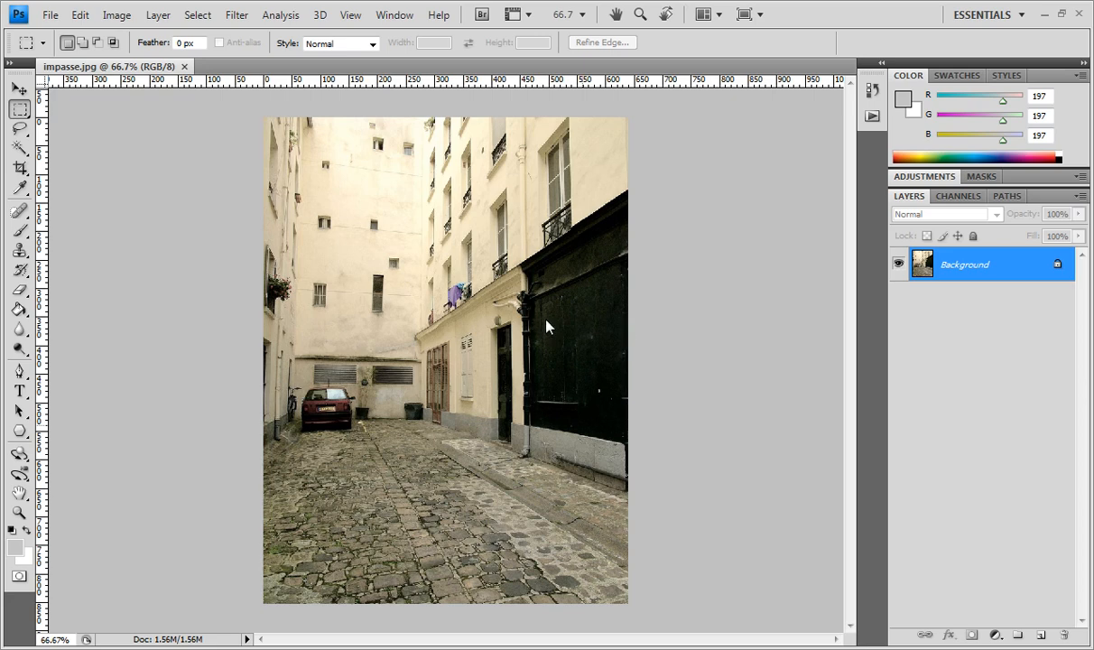
mouse_move(527, 335)
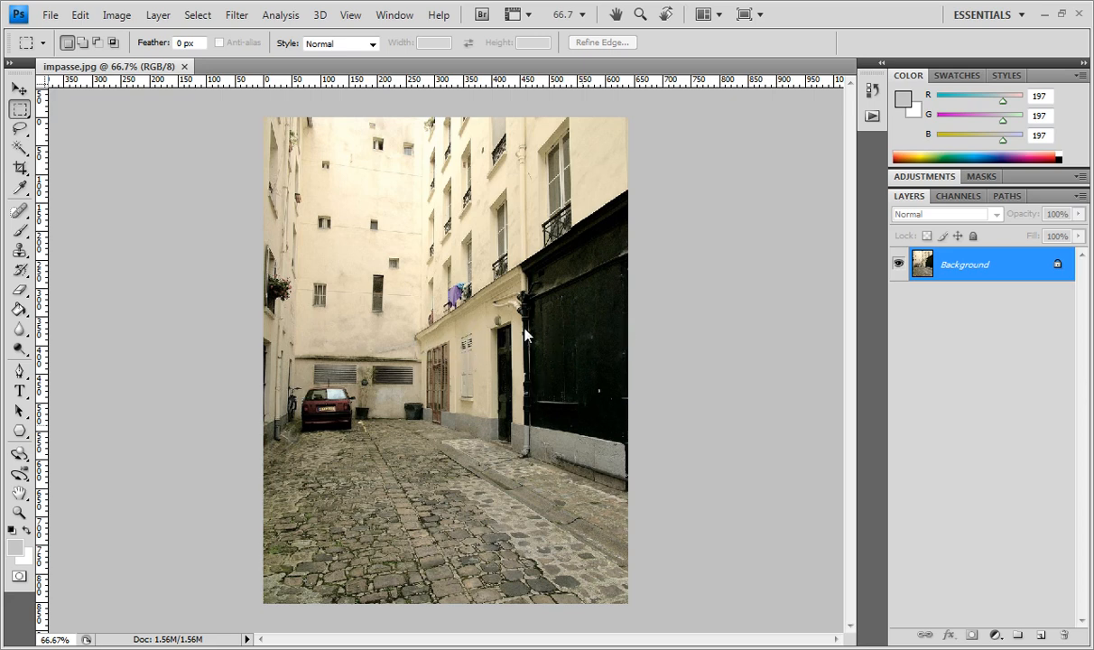
mouse_move(760, 379)
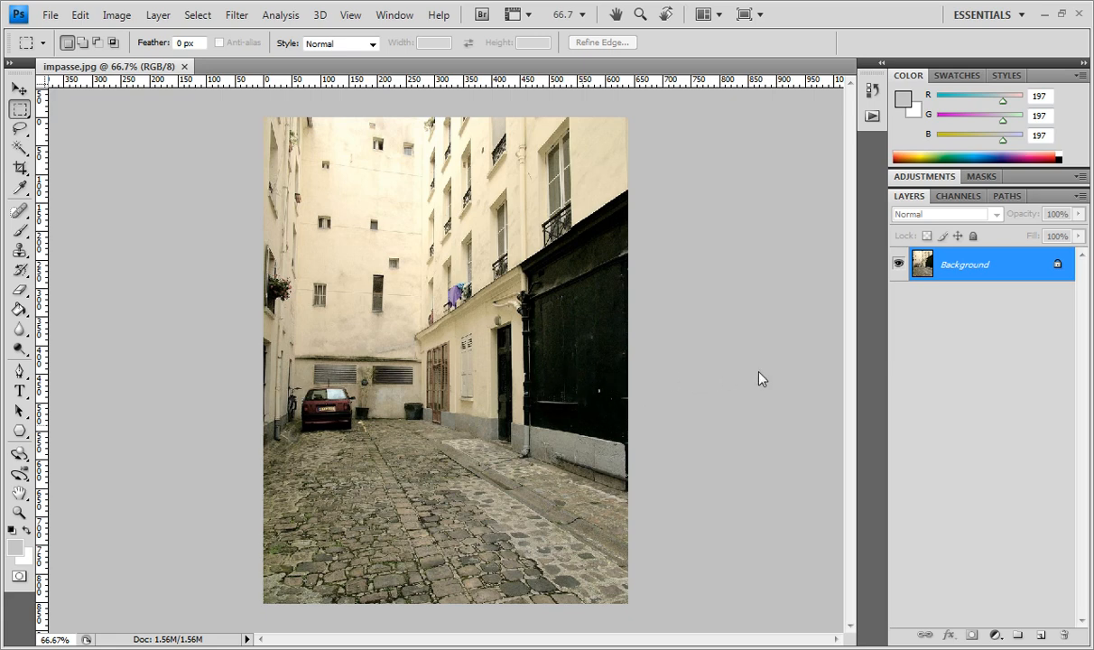
mouse_move(1032, 635)
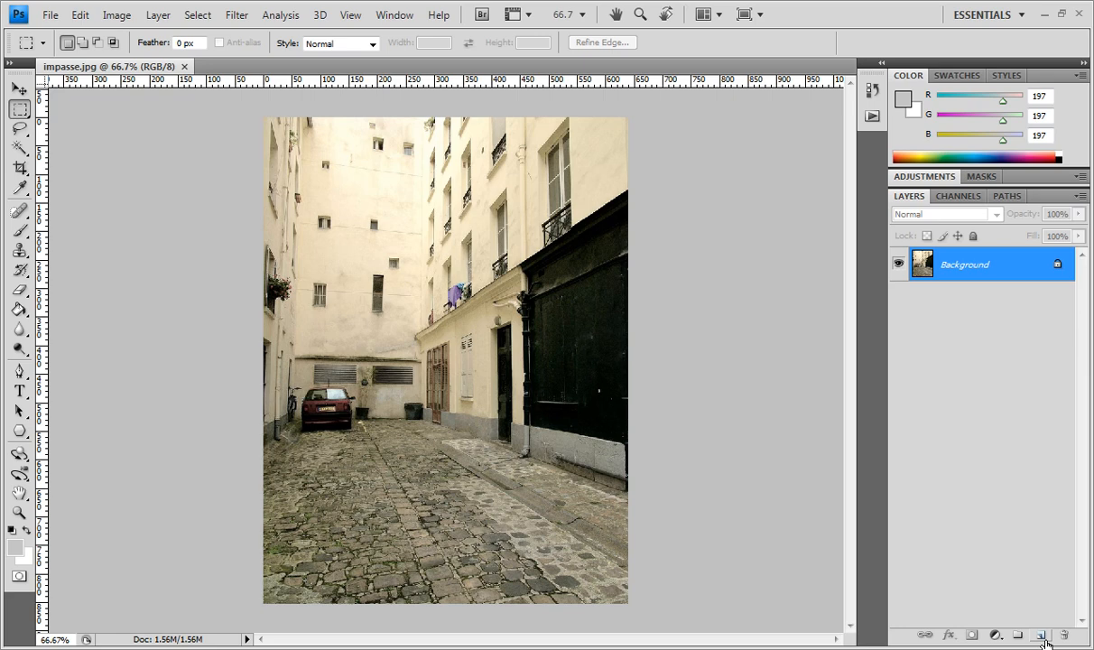
- Add a new layer named Text above the Background and switch to the Type tool
left_click(1040, 636)
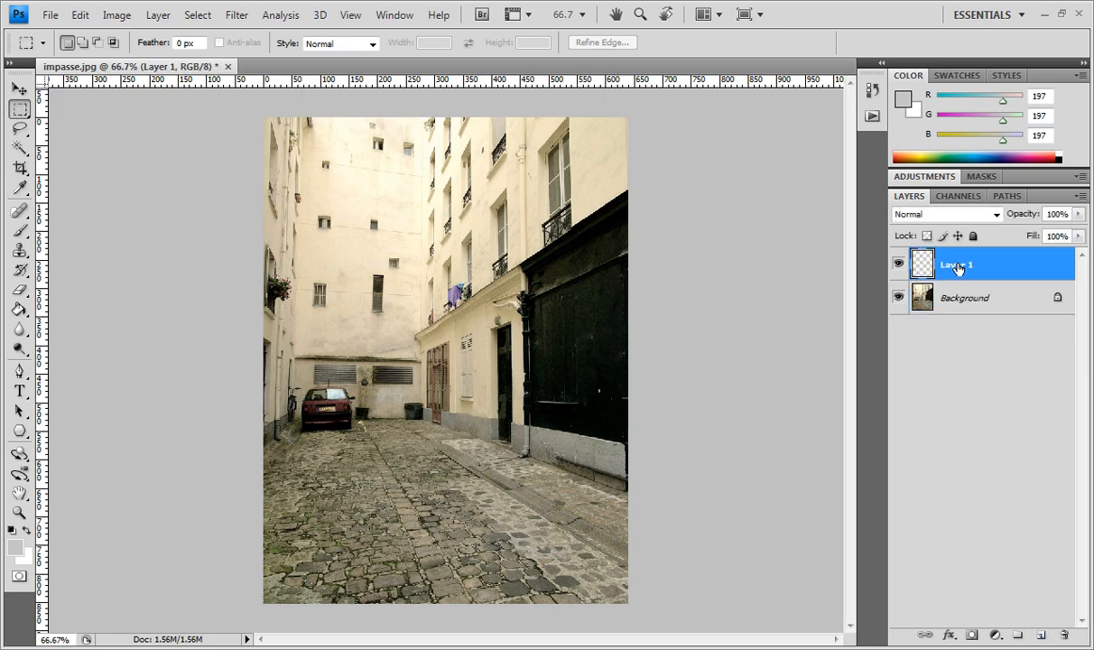
type("Text")
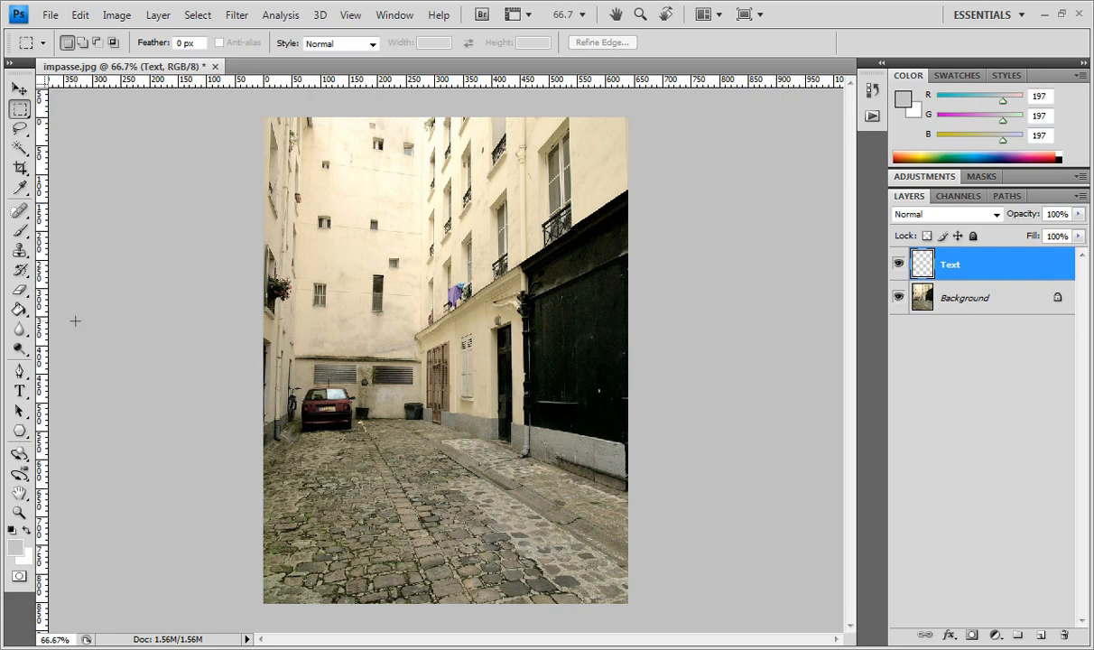
left_click(20, 390)
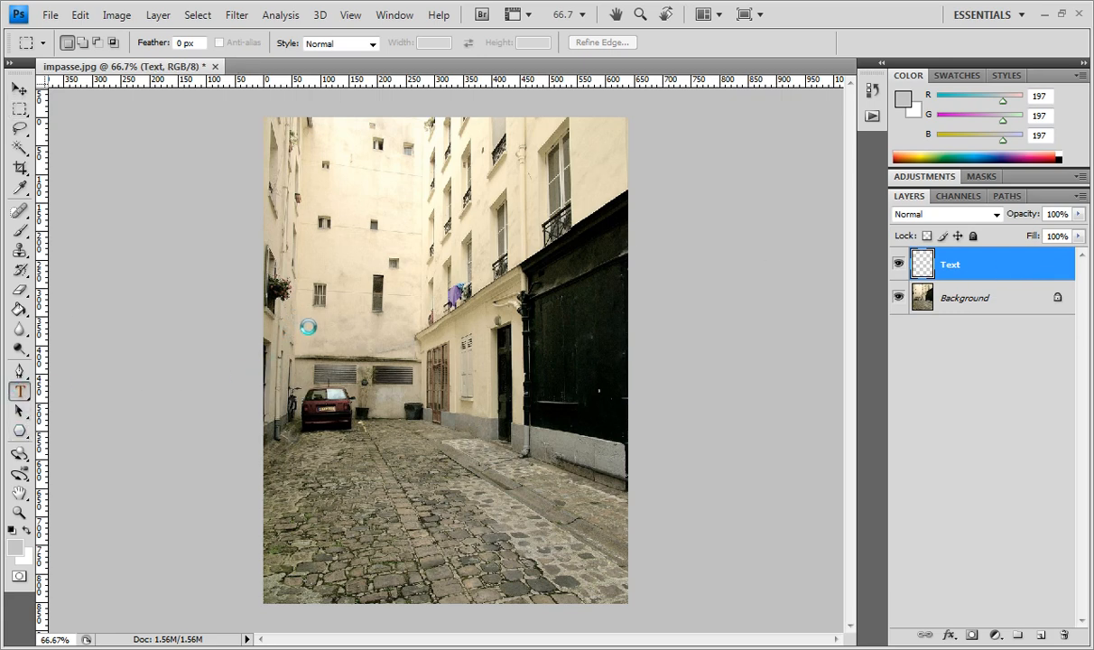
left_click(20, 390)
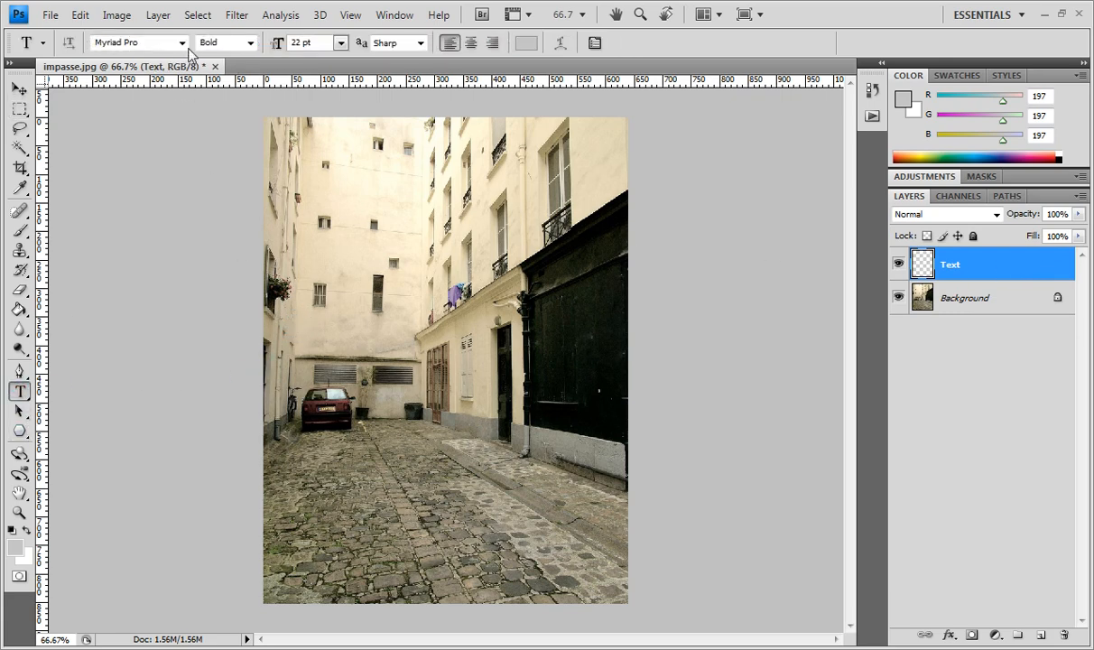
- Set the font to Graffiti and the text colour to white for the lettering on the wall
left_click(182, 43)
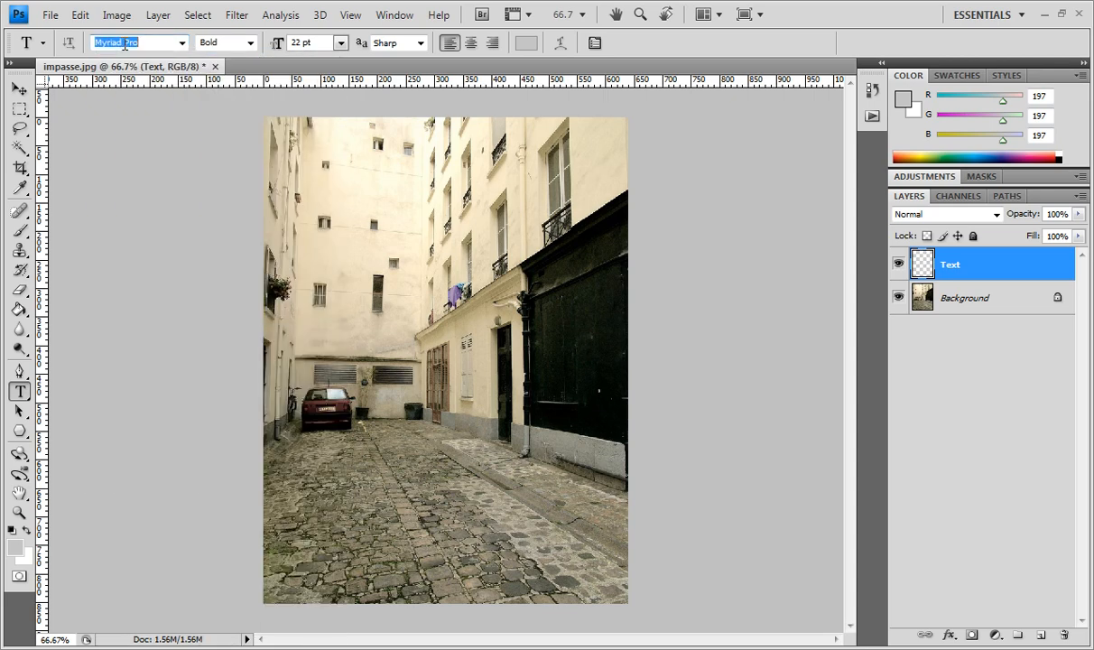
type("Graffiti")
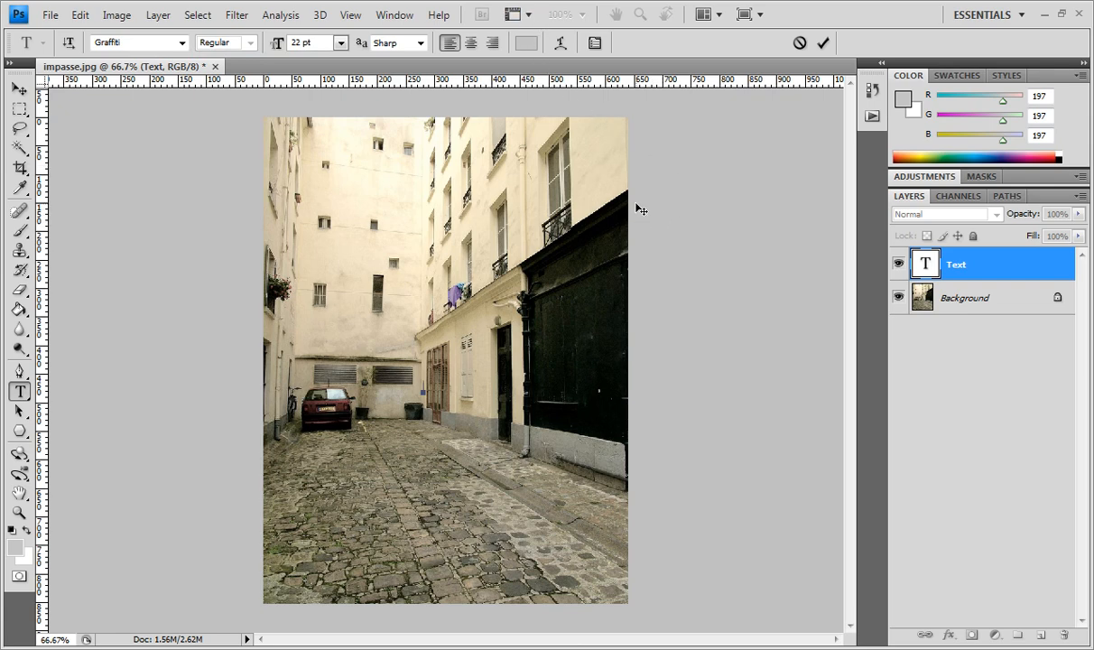
mouse_move(576, 192)
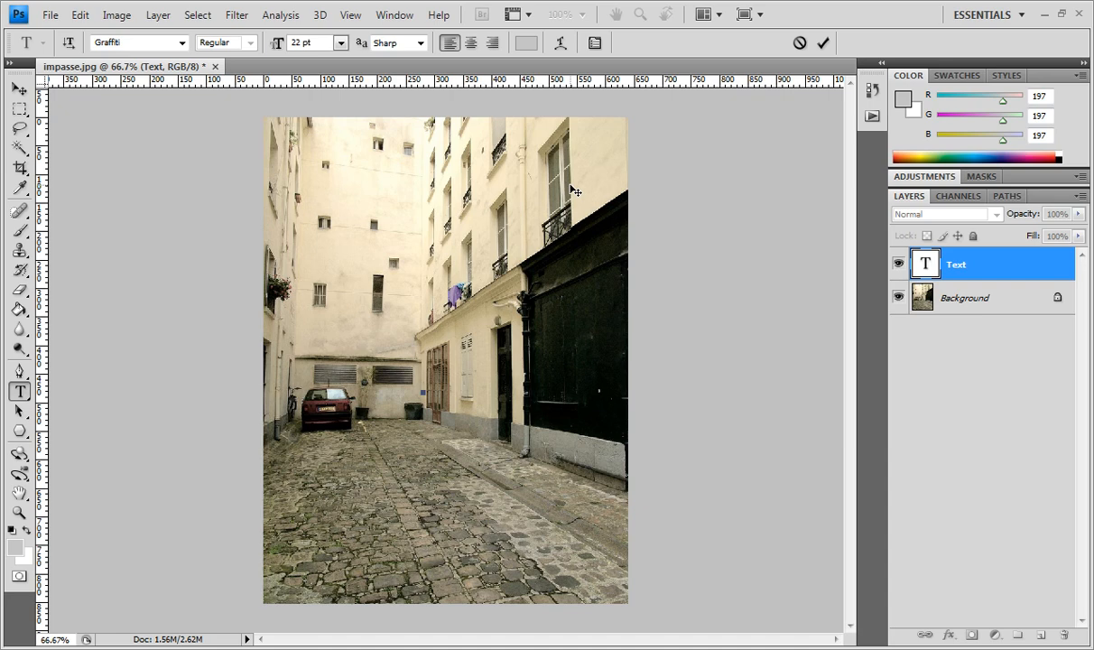
mouse_move(591, 177)
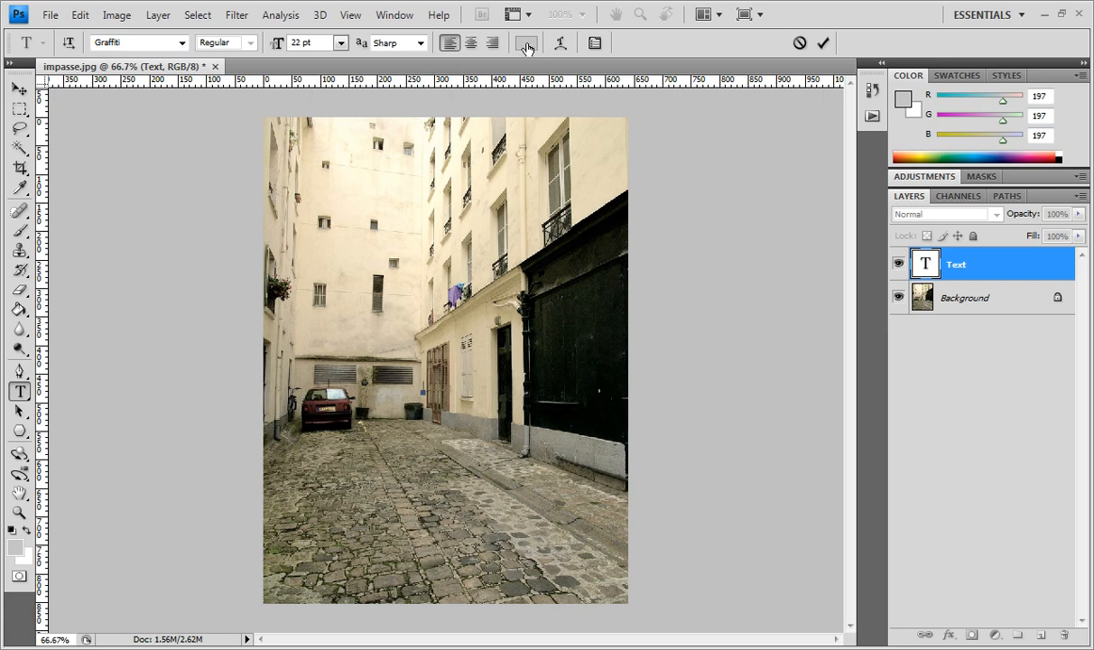
left_click(527, 43)
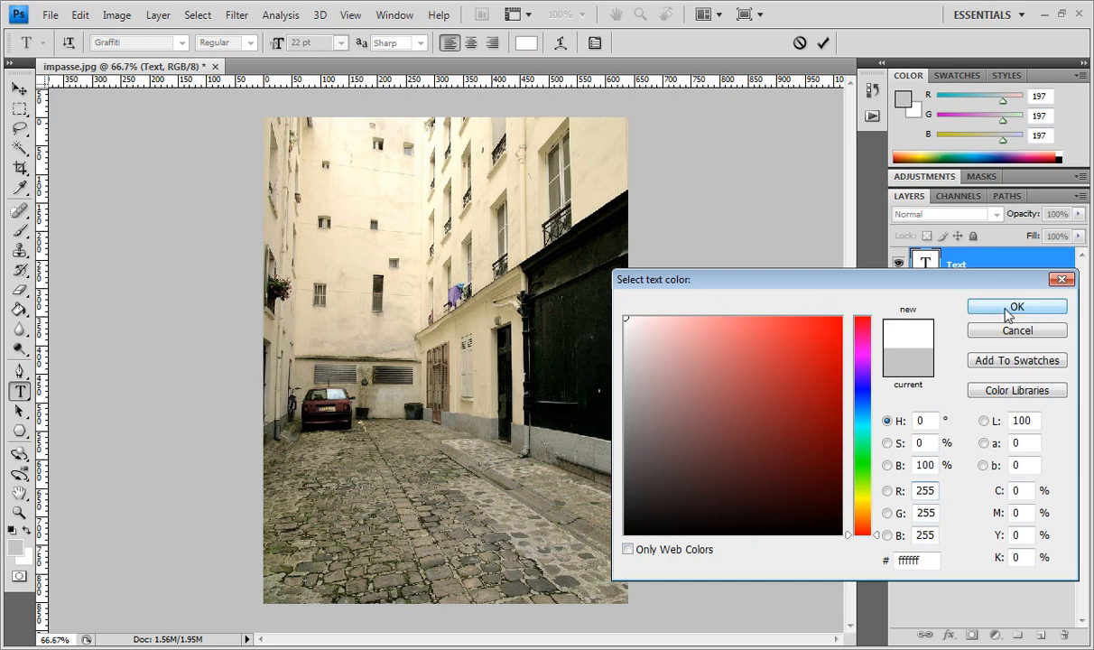
left_click(1016, 307)
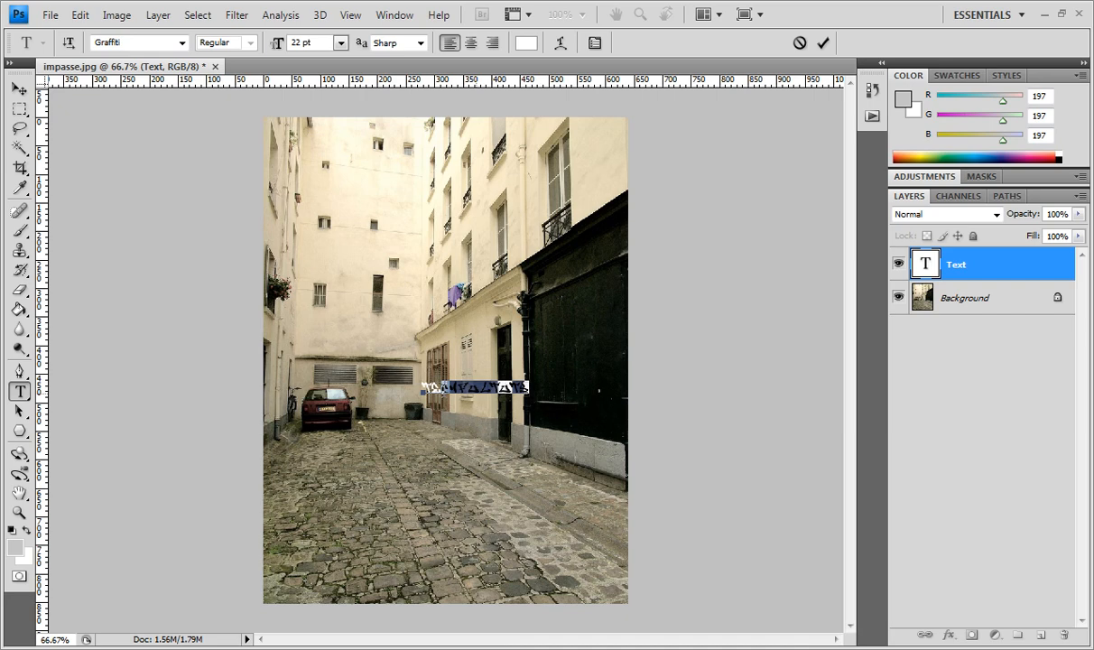
- Move the white lettering around and drop it over the doorway in the middle of the photo
left_click(310, 43)
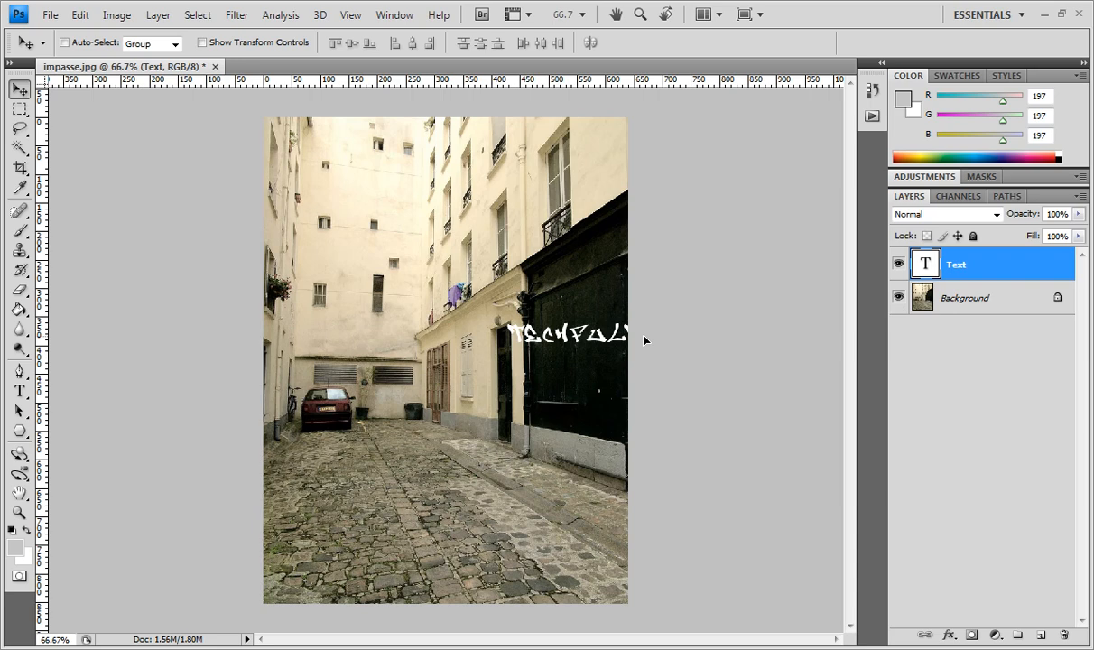
left_click_drag(568, 336, 442, 495)
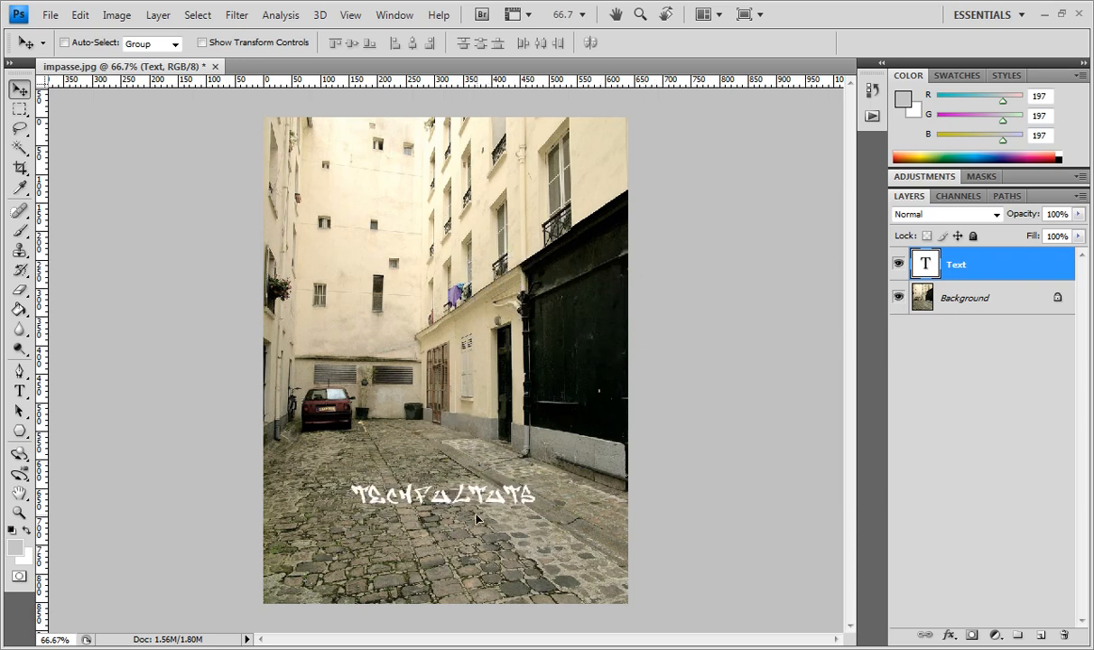
left_click_drag(443, 495, 502, 361)
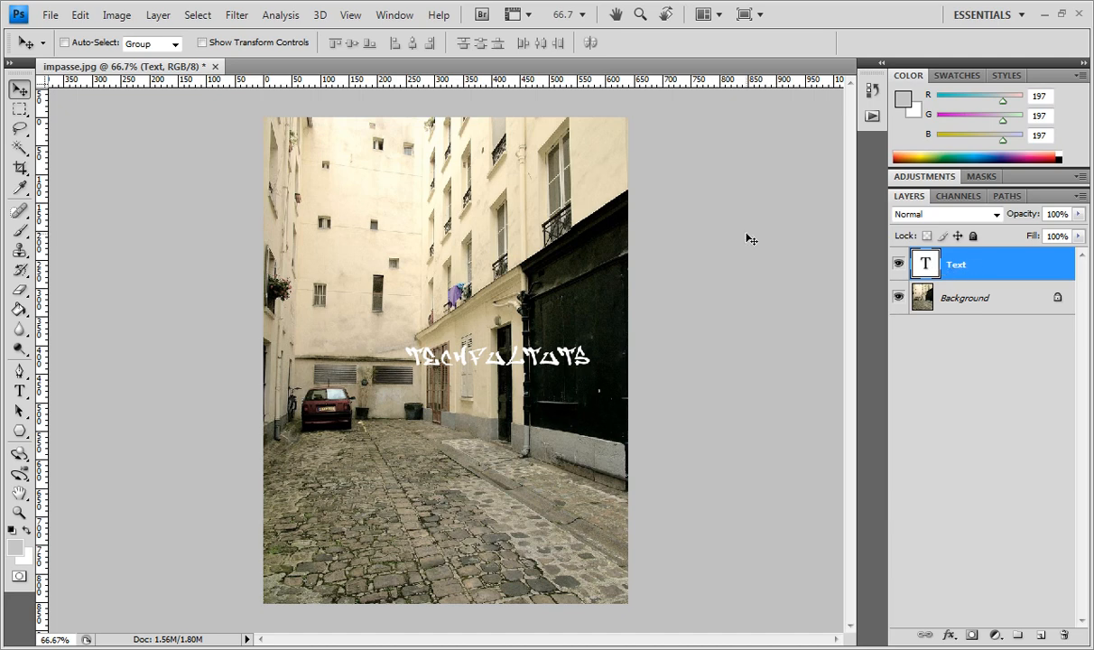
- Give the lettering a dark red Stroke outline via Layer > Layer Style
left_click(157, 14)
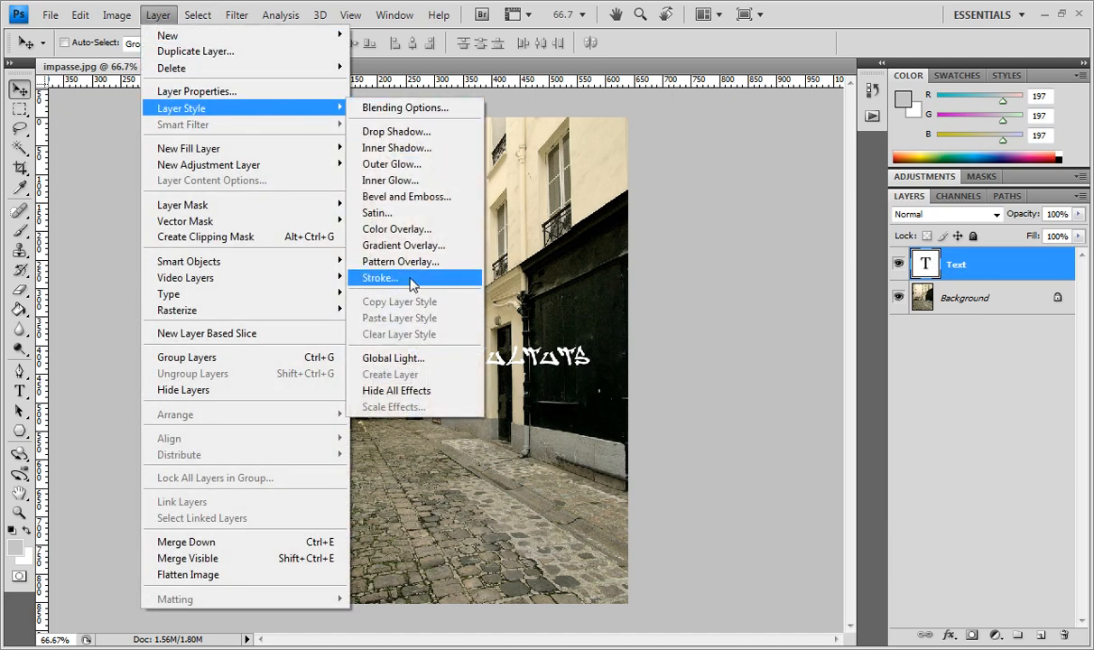
left_click(379, 278)
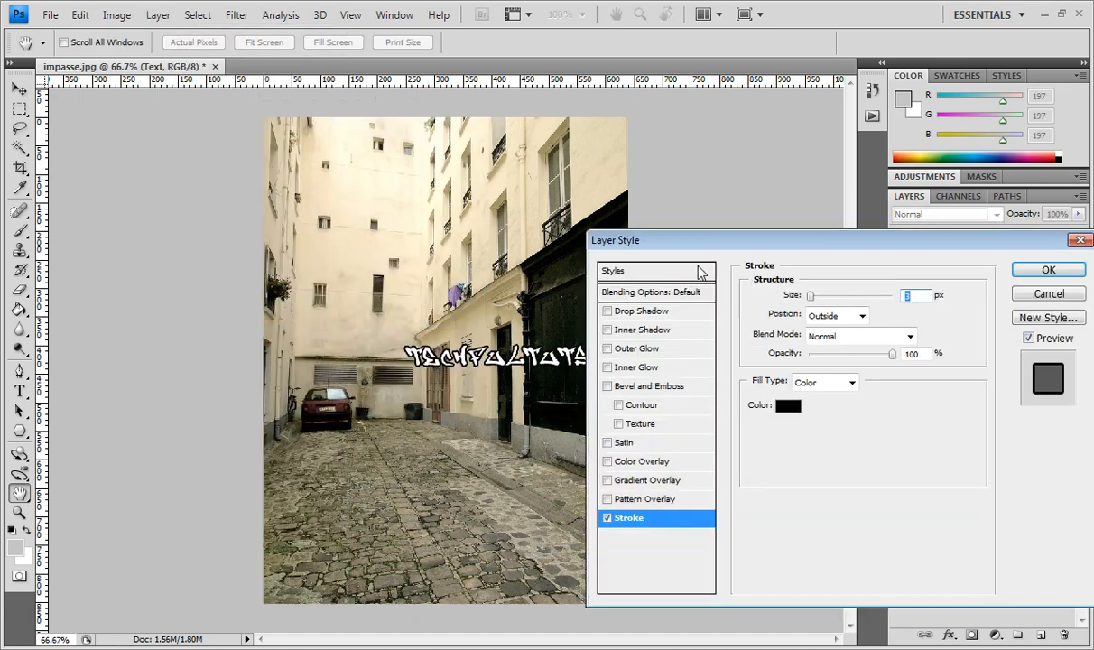
left_click(787, 405)
type("131")
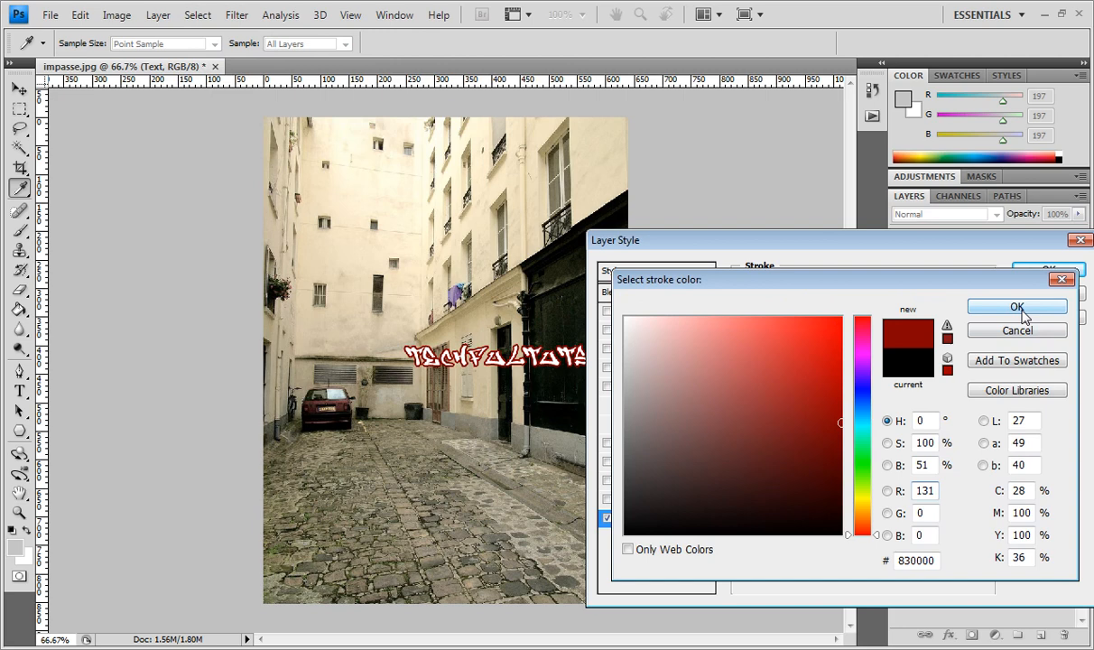
left_click(1018, 307)
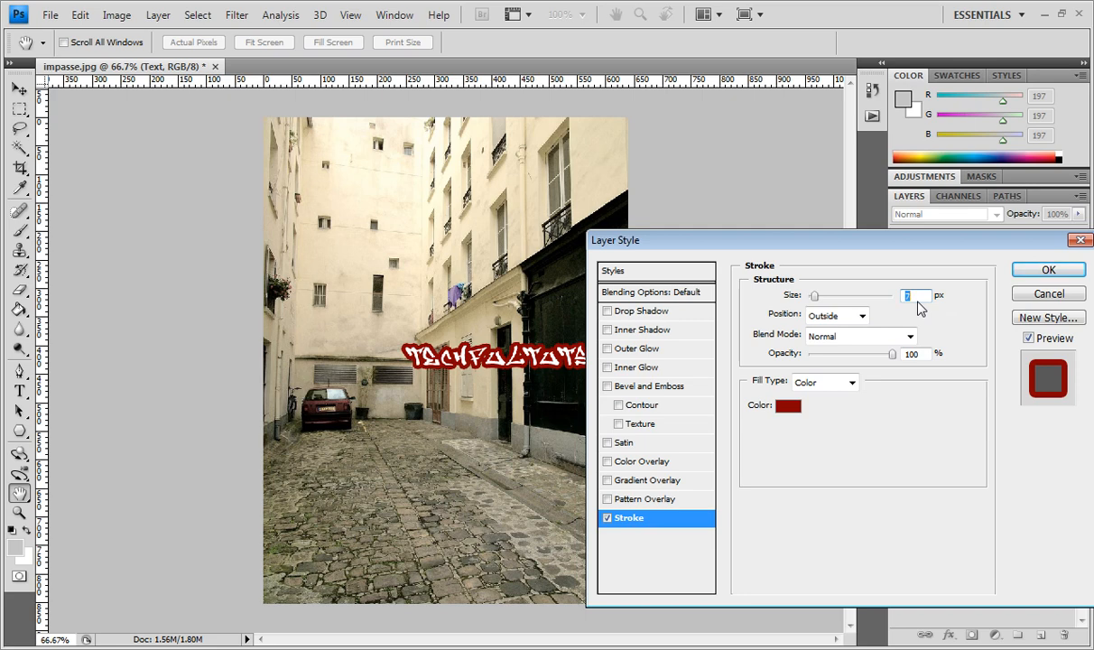
left_click(1047, 269)
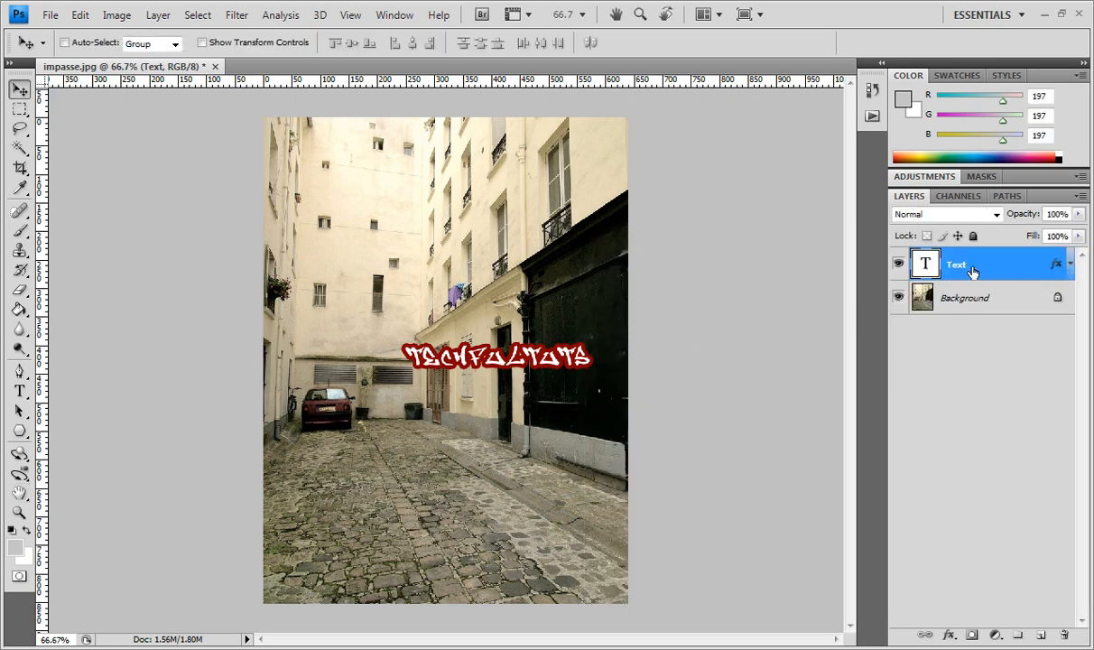
- Convert the Text layer to a Smart Object and copy the outlined lettering
right_click(955, 264)
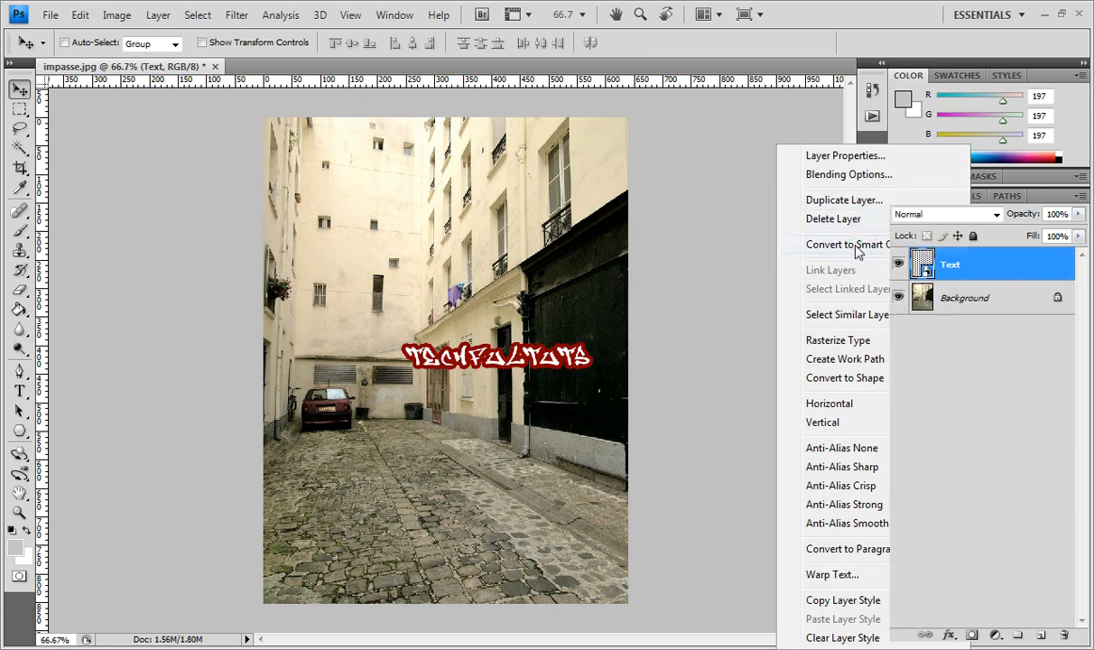
left_click(847, 245)
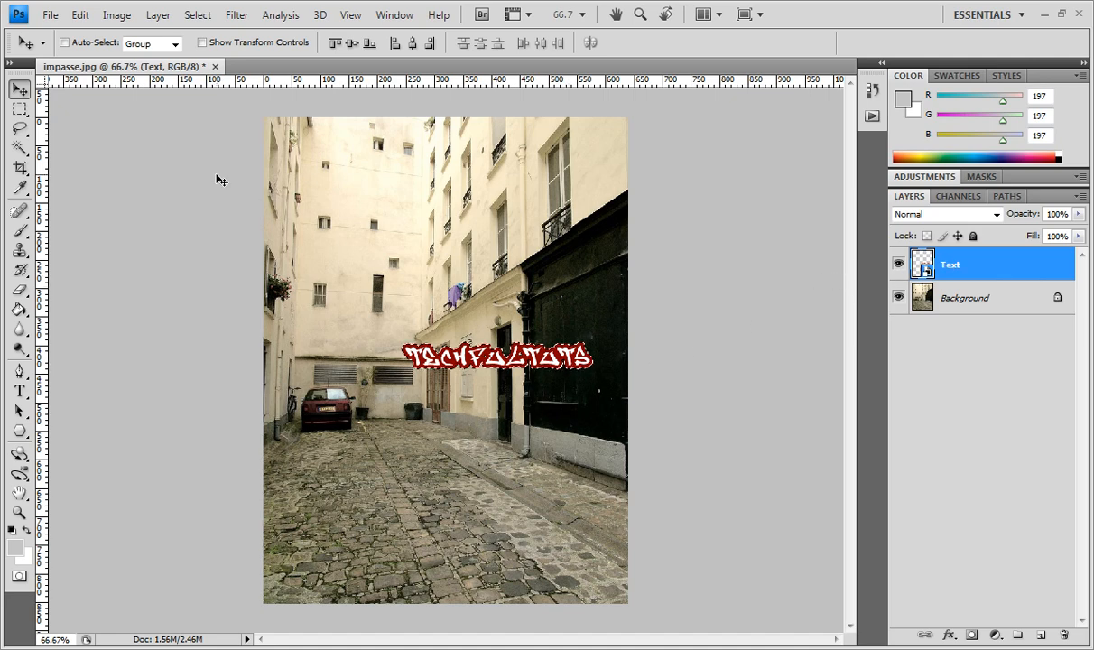
left_click(79, 14)
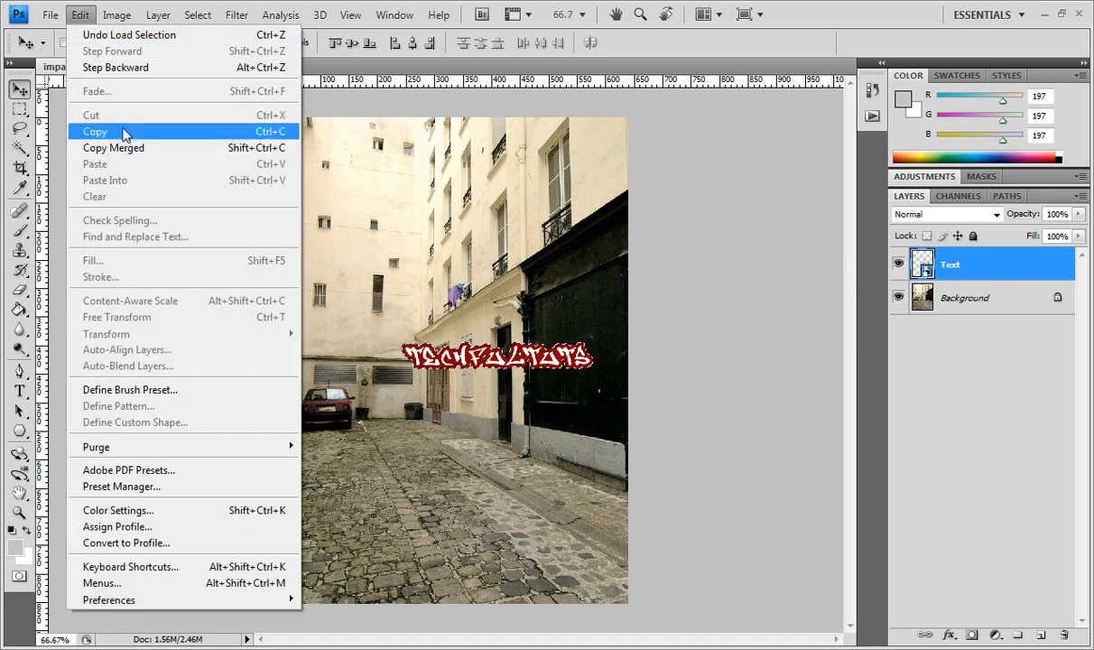
left_click(94, 132)
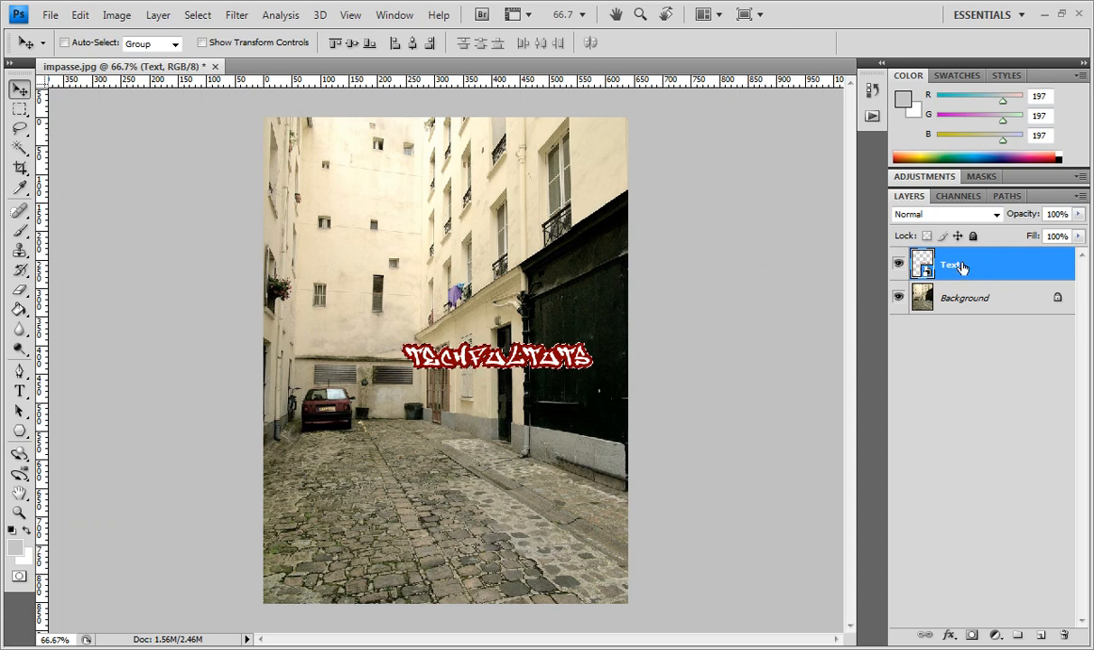
- Rasterize the lettering layer to plain pixels and hide it from the canvas
right_click(953, 264)
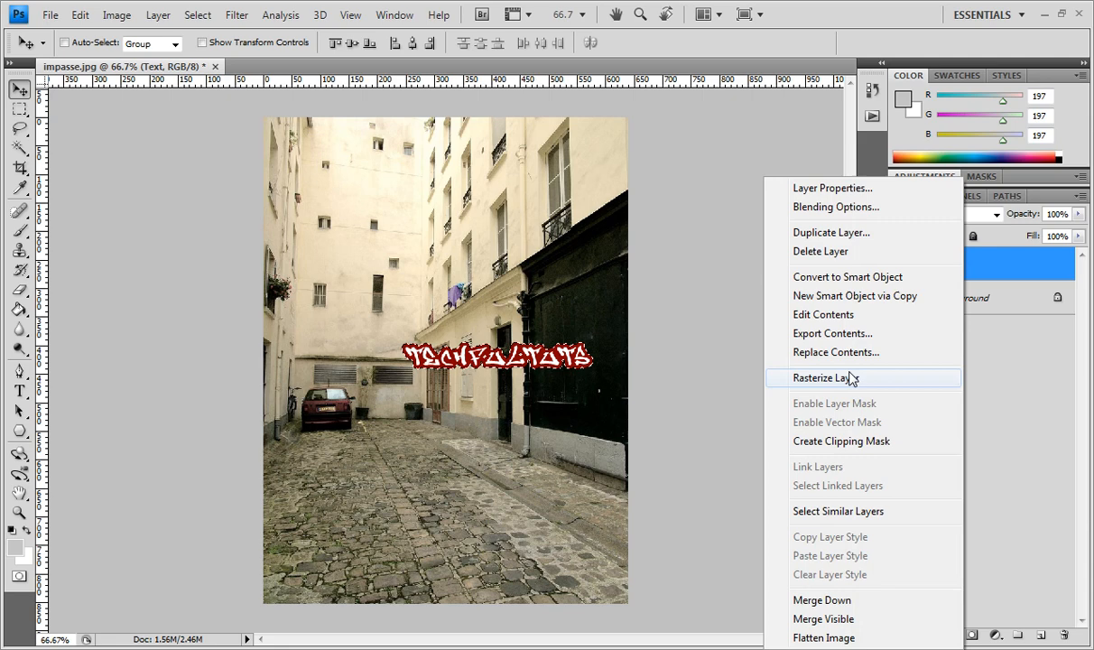
left_click(825, 377)
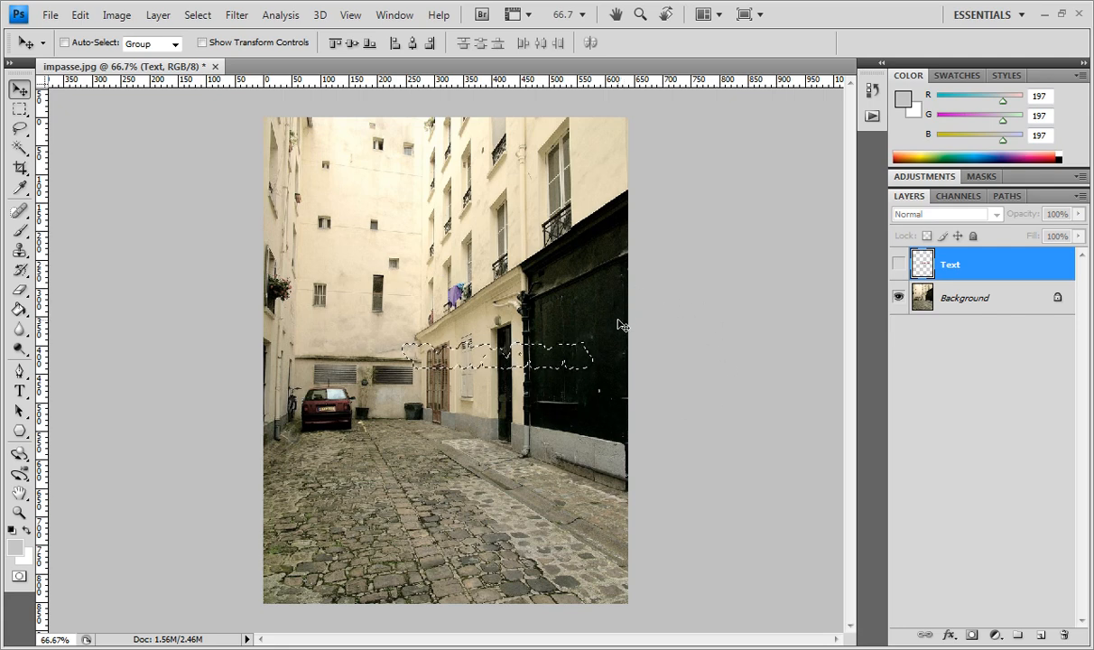
left_click(197, 15)
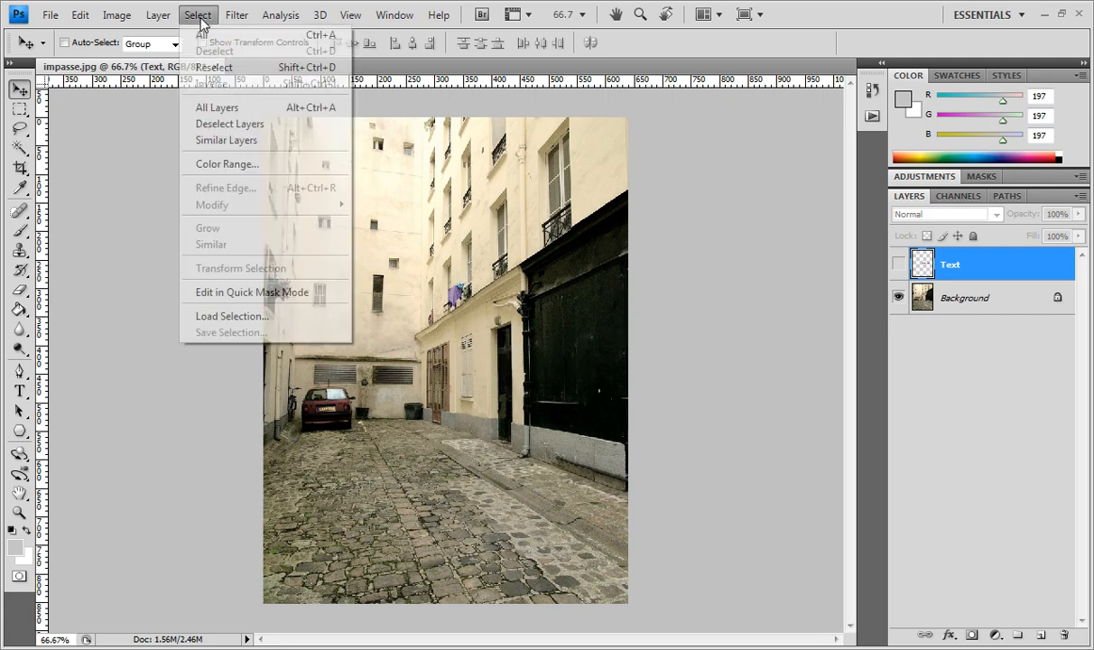
mouse_move(235, 204)
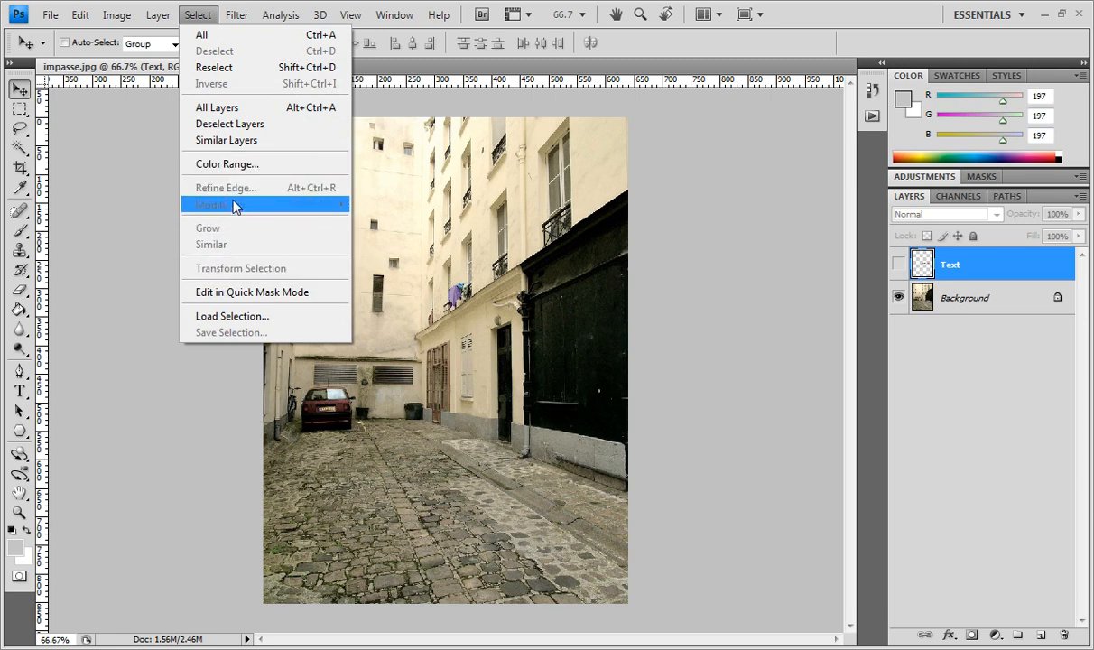
mouse_move(202, 34)
type("G")
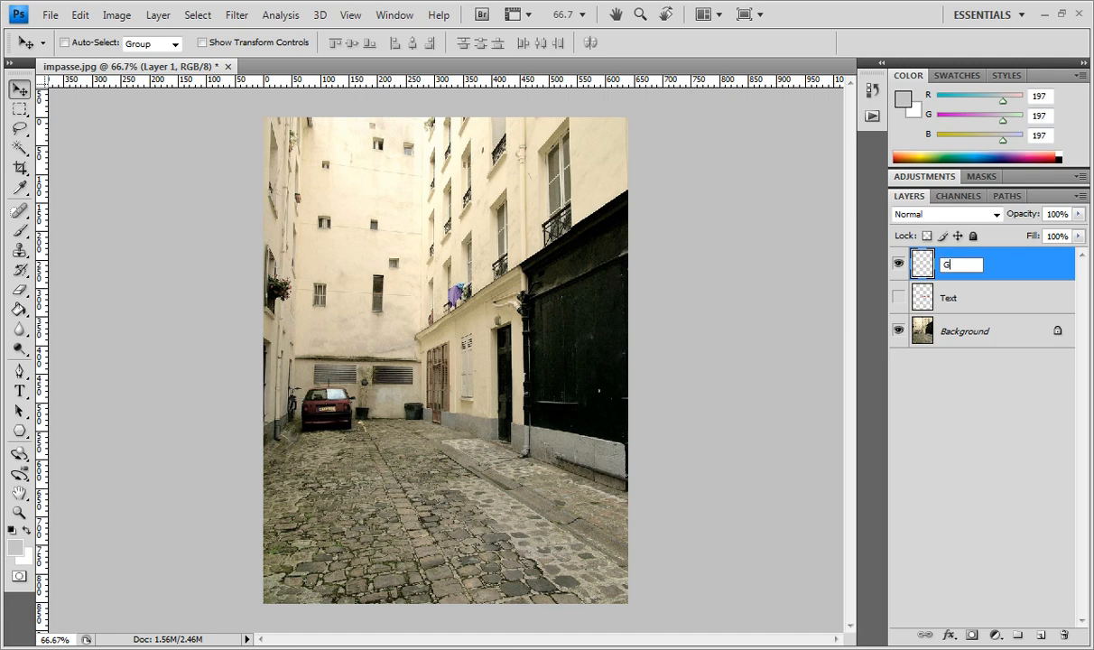
- Deselect, add a new empty layer above Text and rename it Graffiti
type("raffiti")
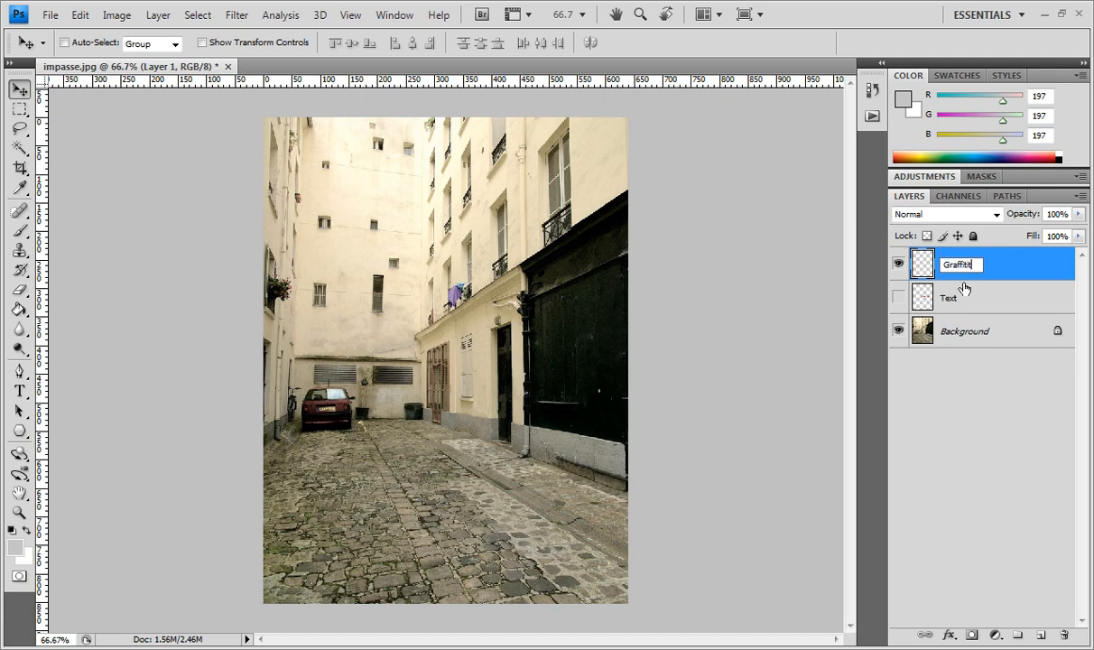
mouse_move(1009, 269)
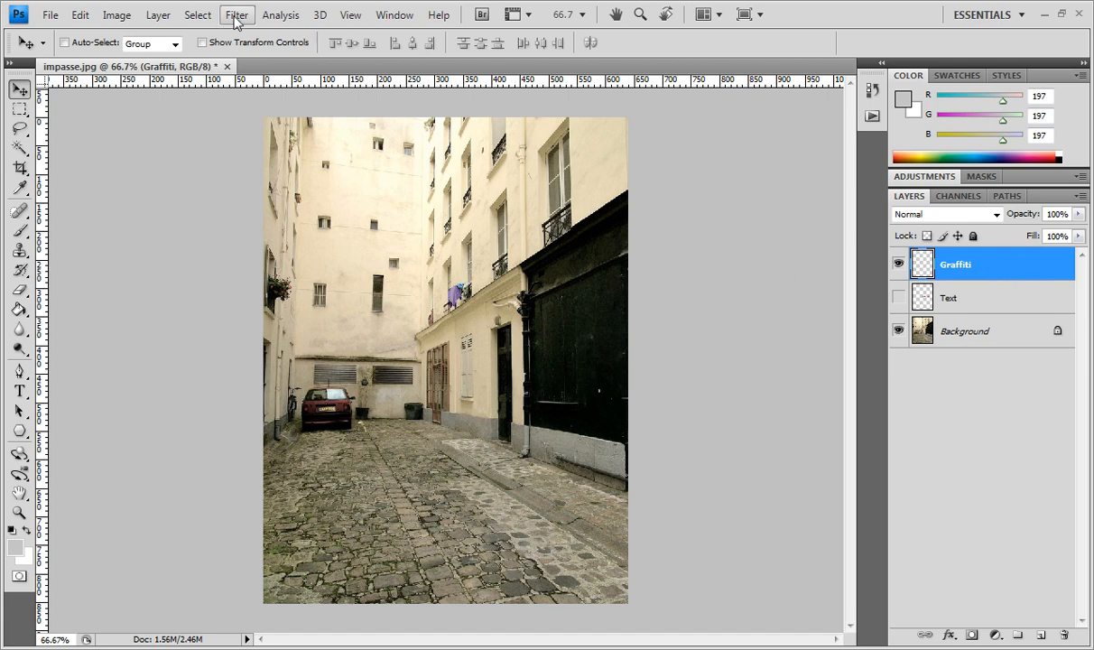
- In Filter > Vanishing Point, draw a perspective plane over the black wall's four corners
left_click(237, 15)
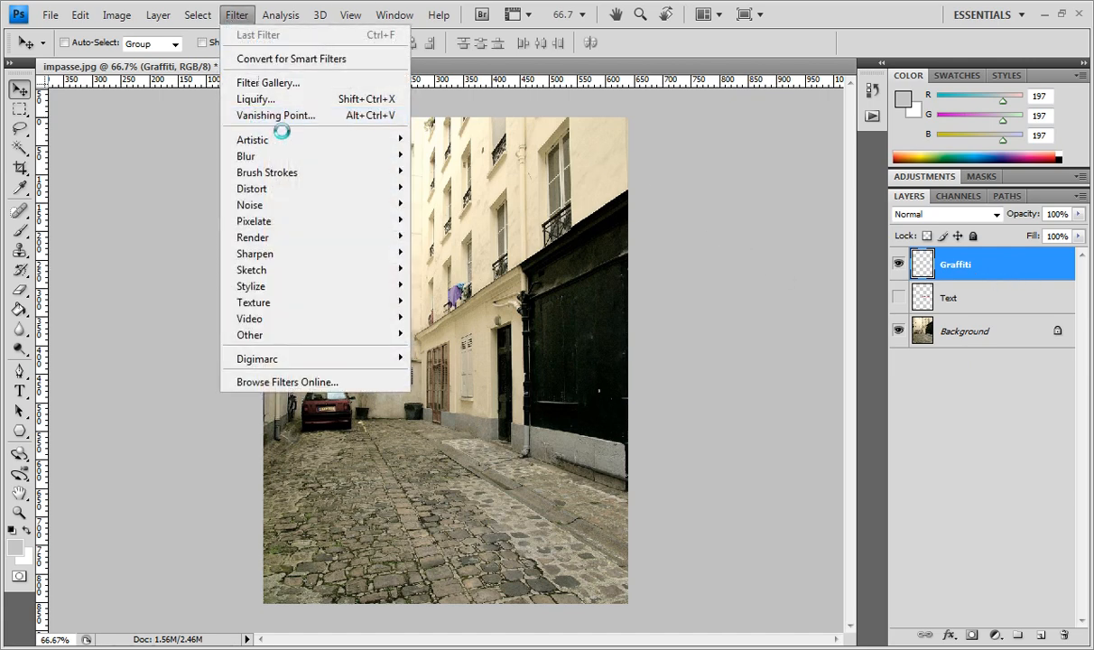
left_click(276, 115)
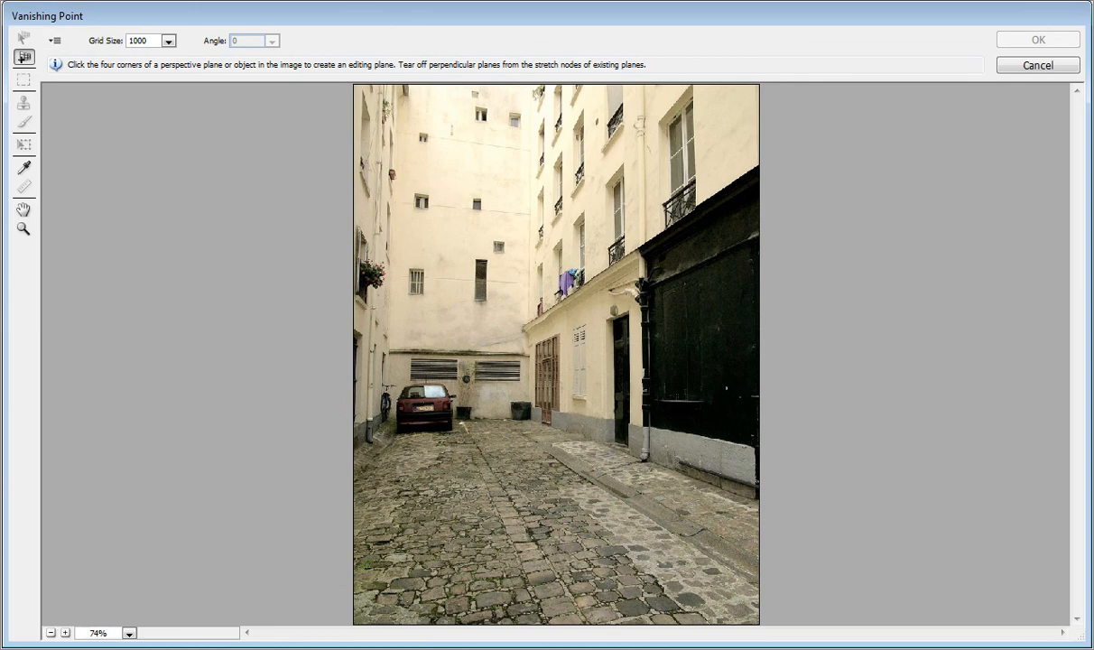
mouse_move(534, 325)
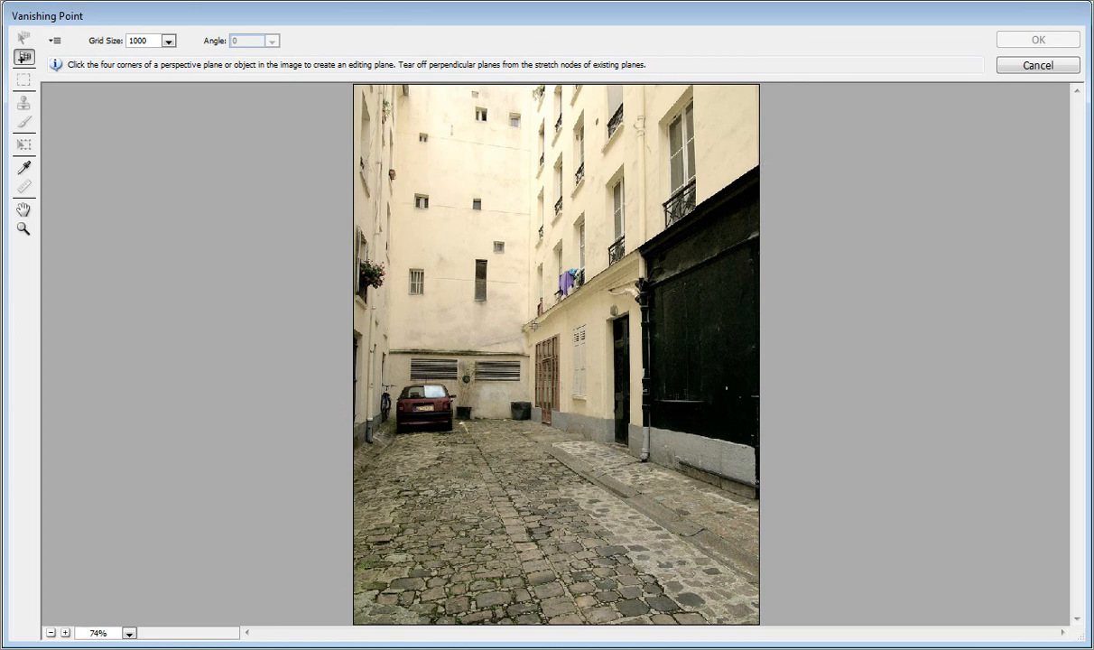
mouse_move(791, 295)
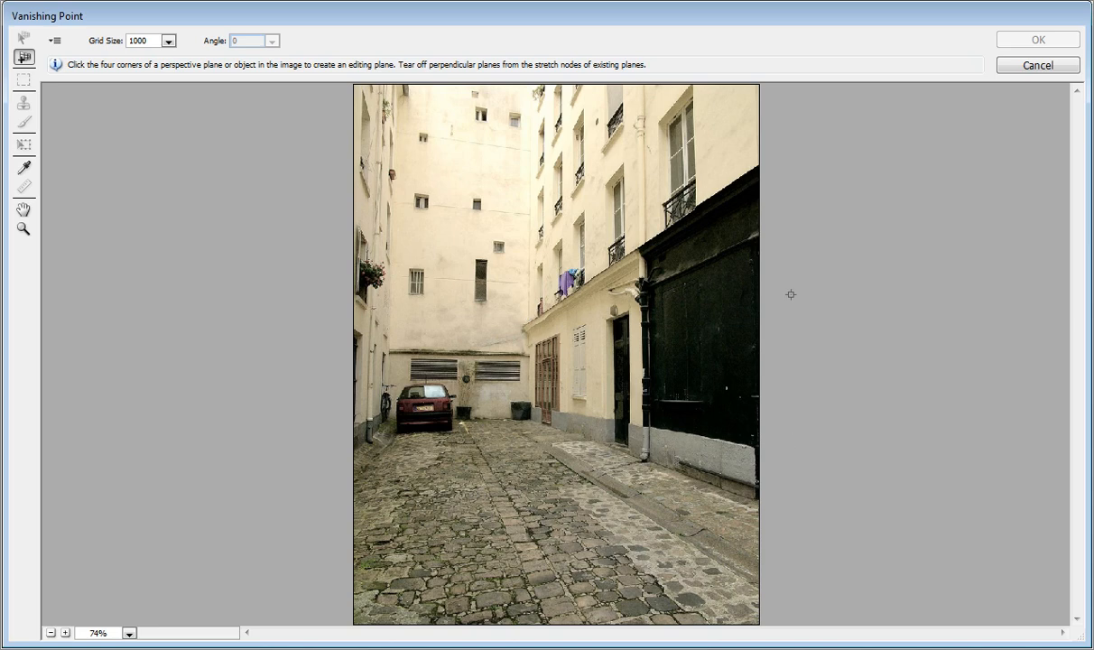
mouse_move(758, 165)
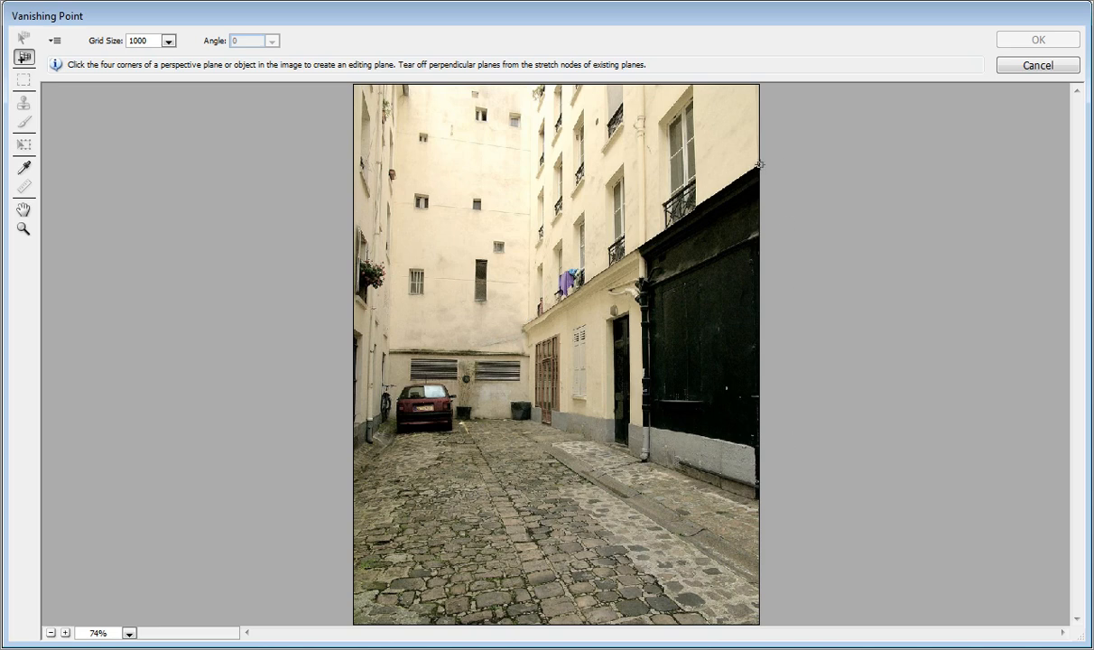
left_click(760, 164)
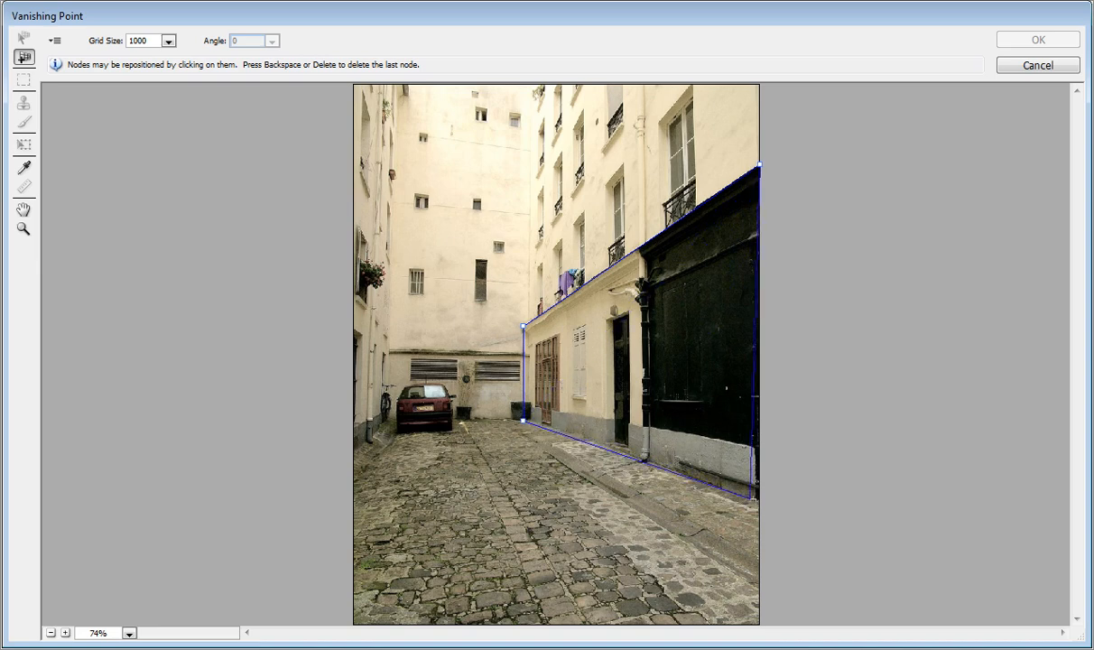
left_click_drag(758, 487, 758, 507)
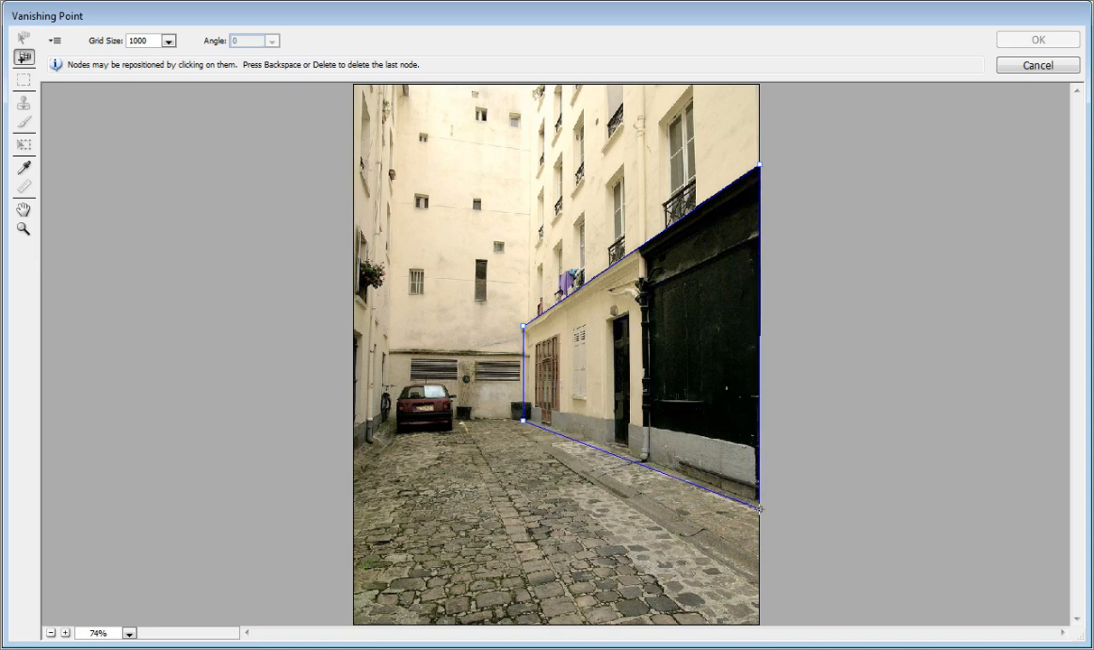
- Adjust the plane's bottom corners so its outline follows the base of the black wall
left_click(23, 38)
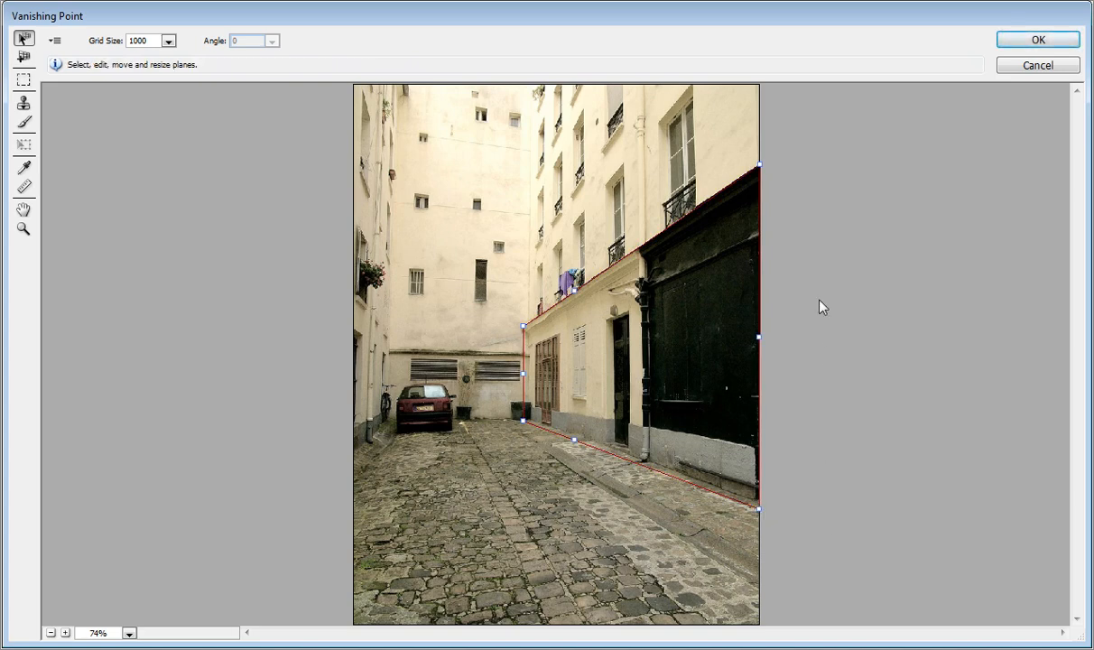
mouse_move(576, 441)
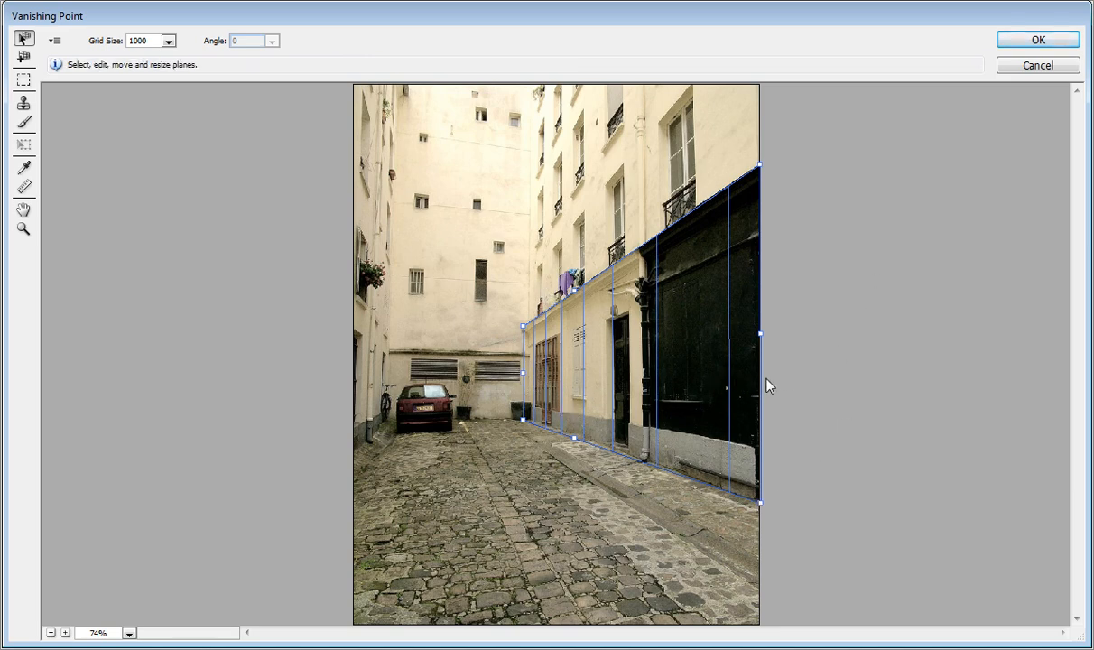
mouse_move(762, 509)
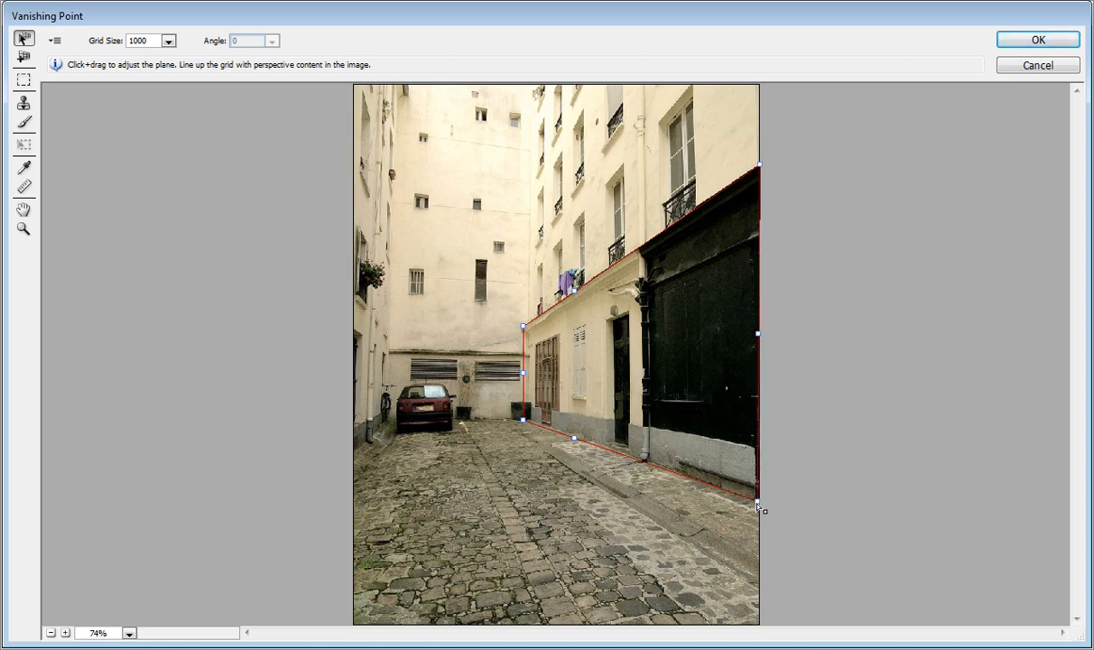
left_click_drag(758, 506, 758, 519)
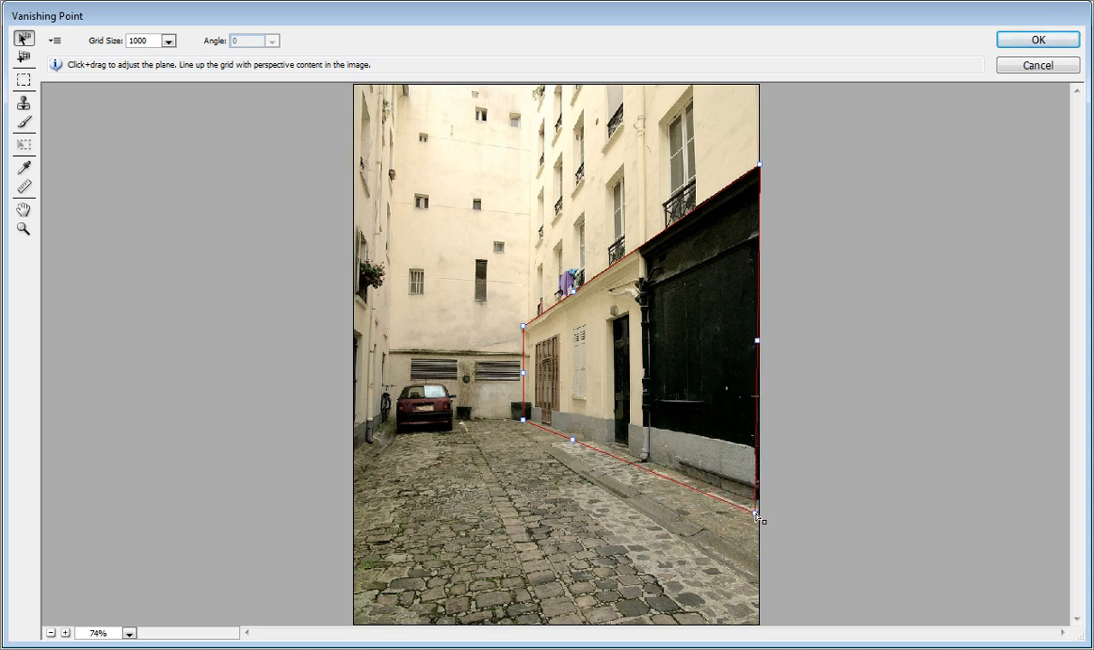
left_click_drag(758, 514, 722, 520)
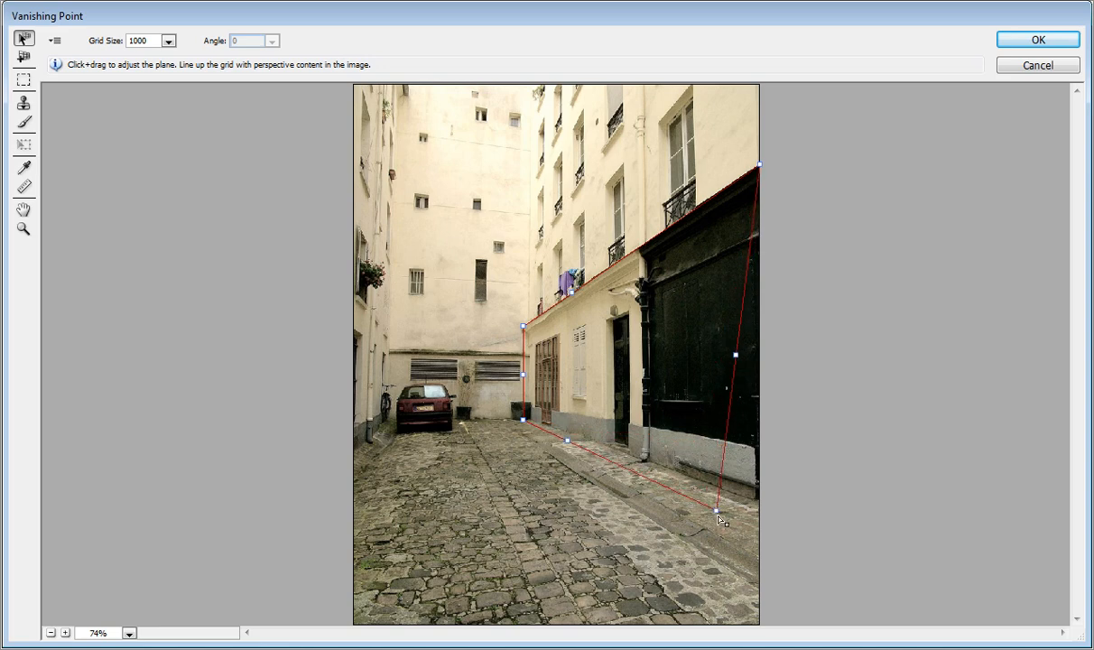
left_click_drag(722, 513, 766, 516)
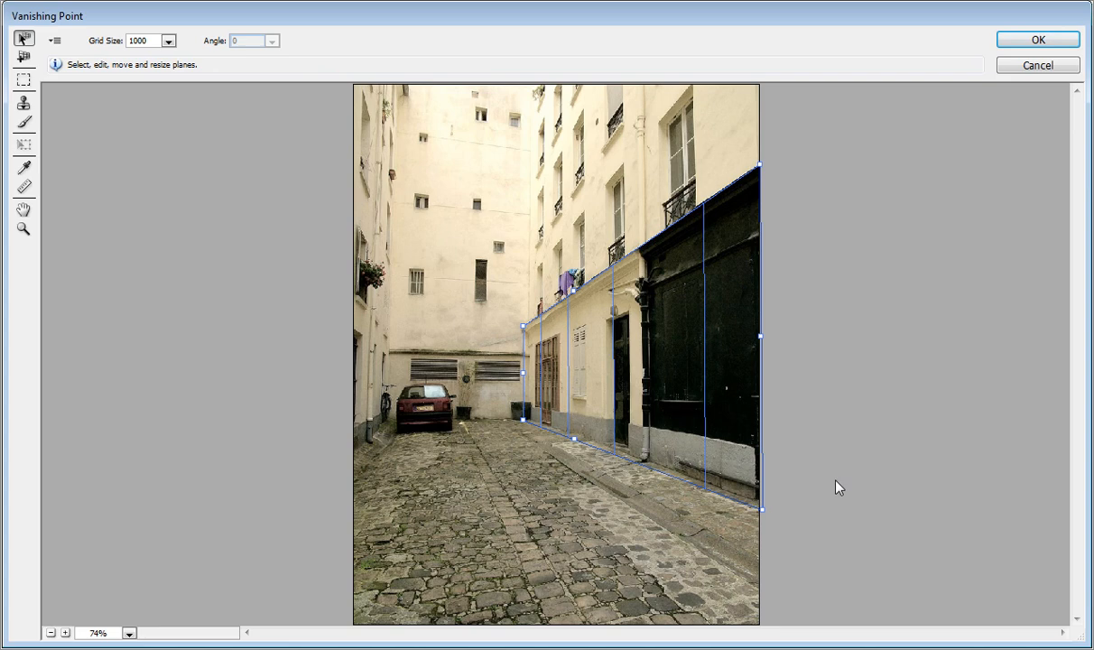
mouse_move(507, 291)
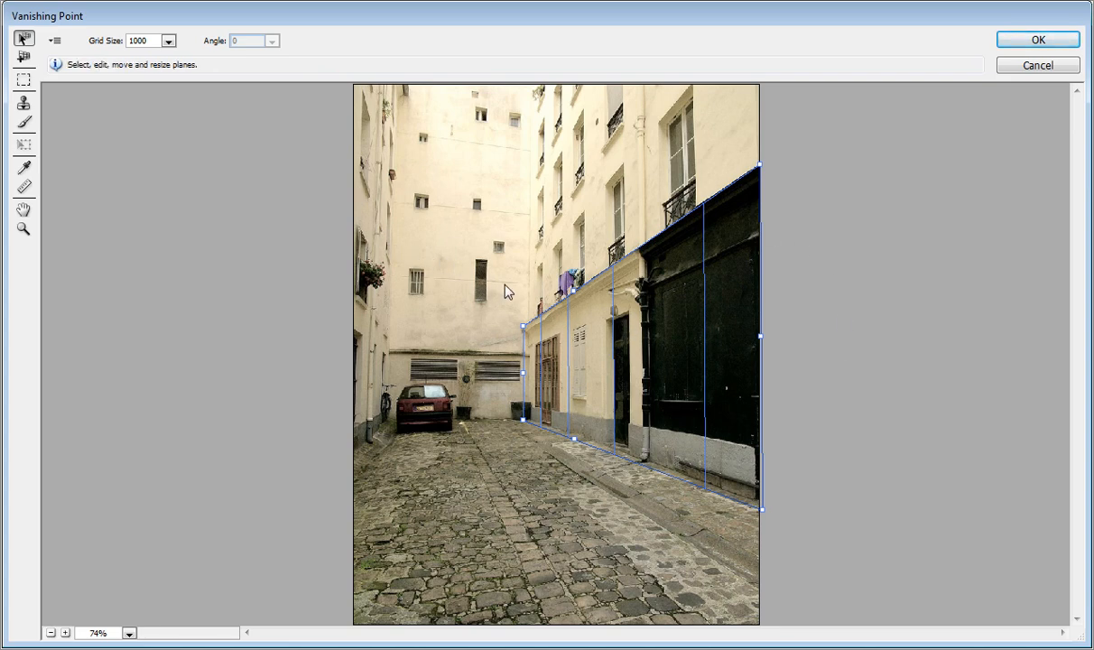
- Paste the copied lettering and drag it onto the wall plane so it skews in perspective
left_click(22, 79)
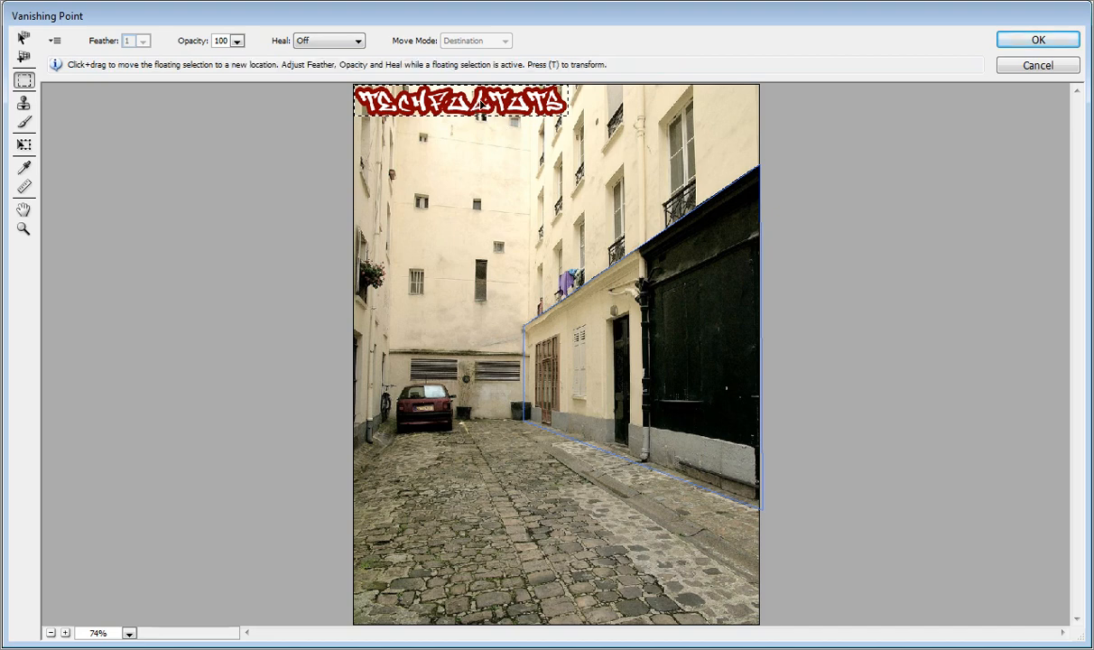
left_click_drag(461, 101, 460, 158)
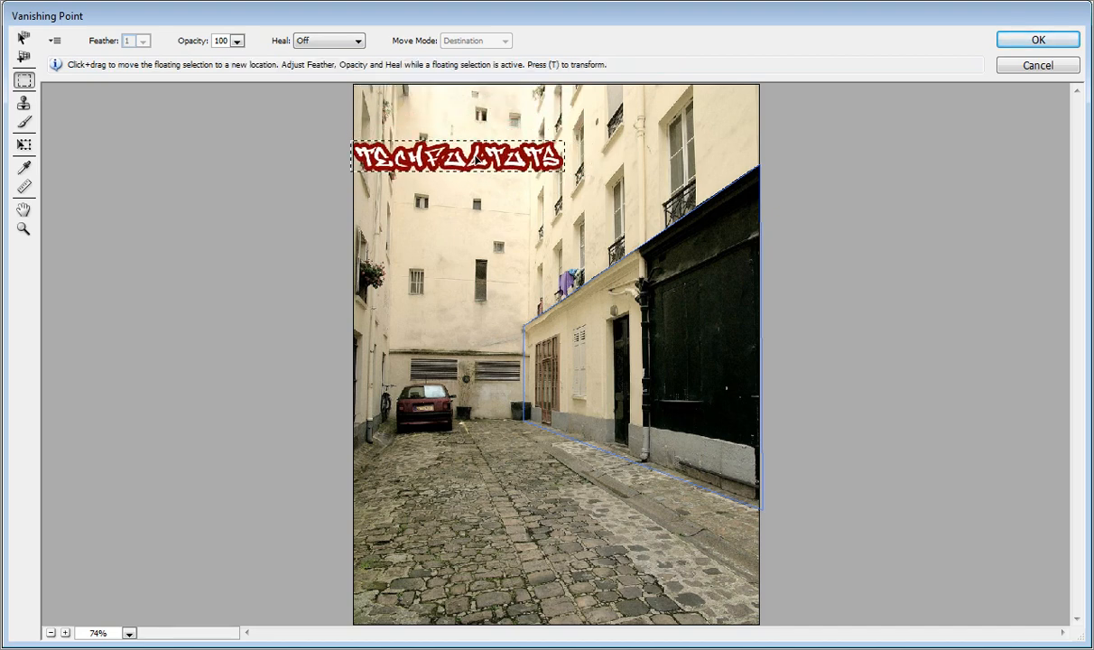
left_click_drag(458, 159, 458, 117)
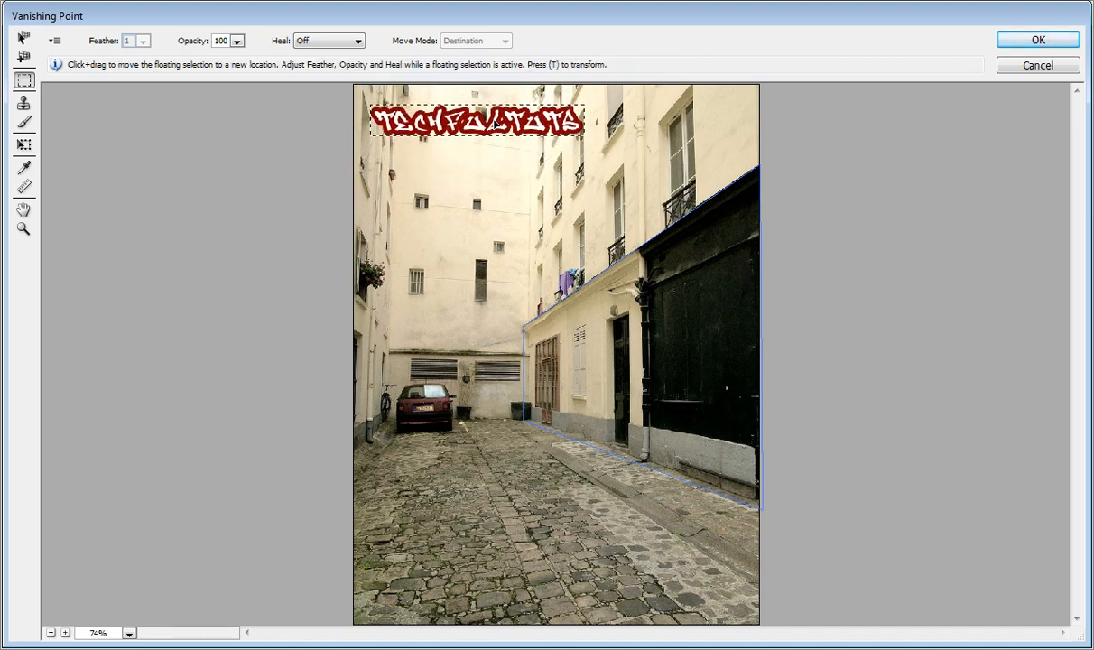
left_click_drag(479, 118, 605, 316)
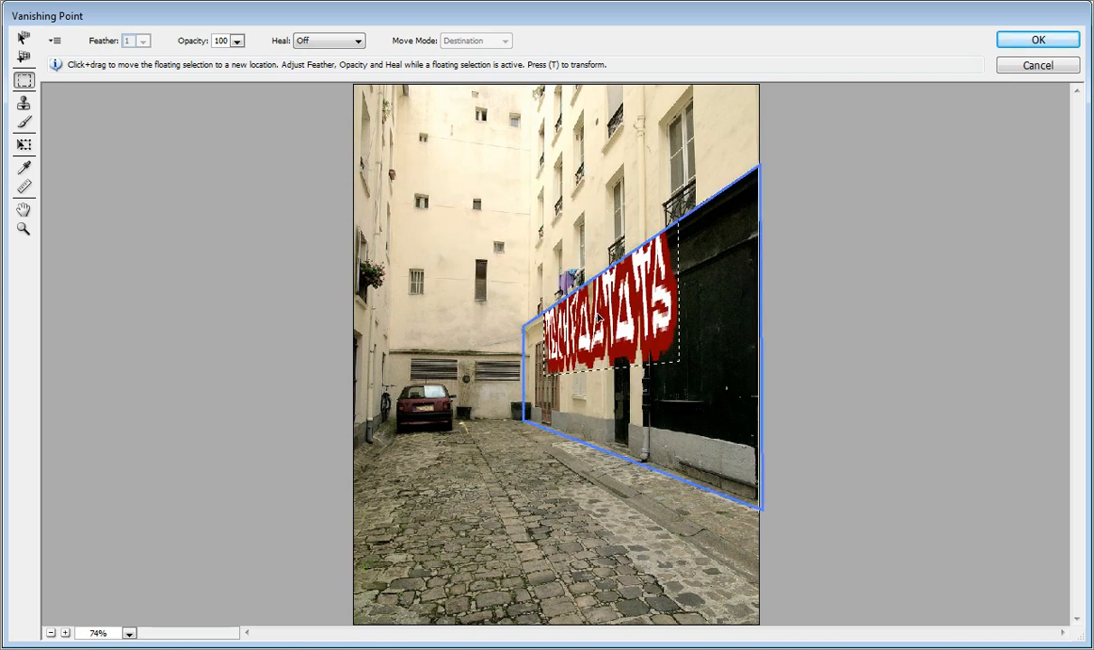
left_click_drag(599, 316, 650, 379)
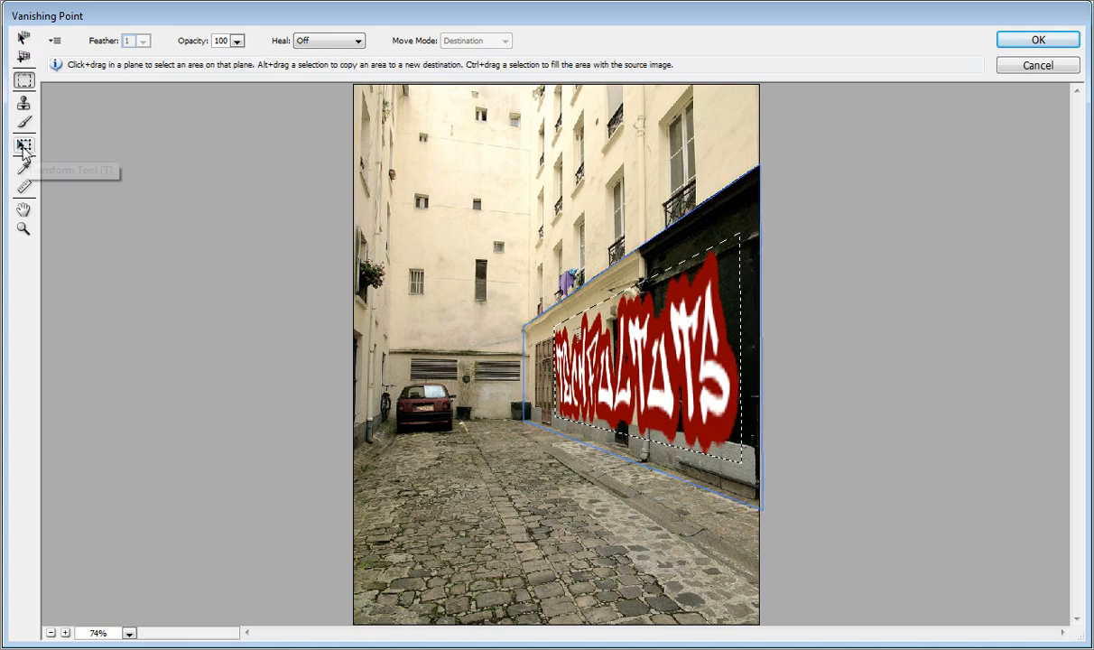
- Scale the floating graffiti down with Transform to sit small on the black wall
left_click(23, 145)
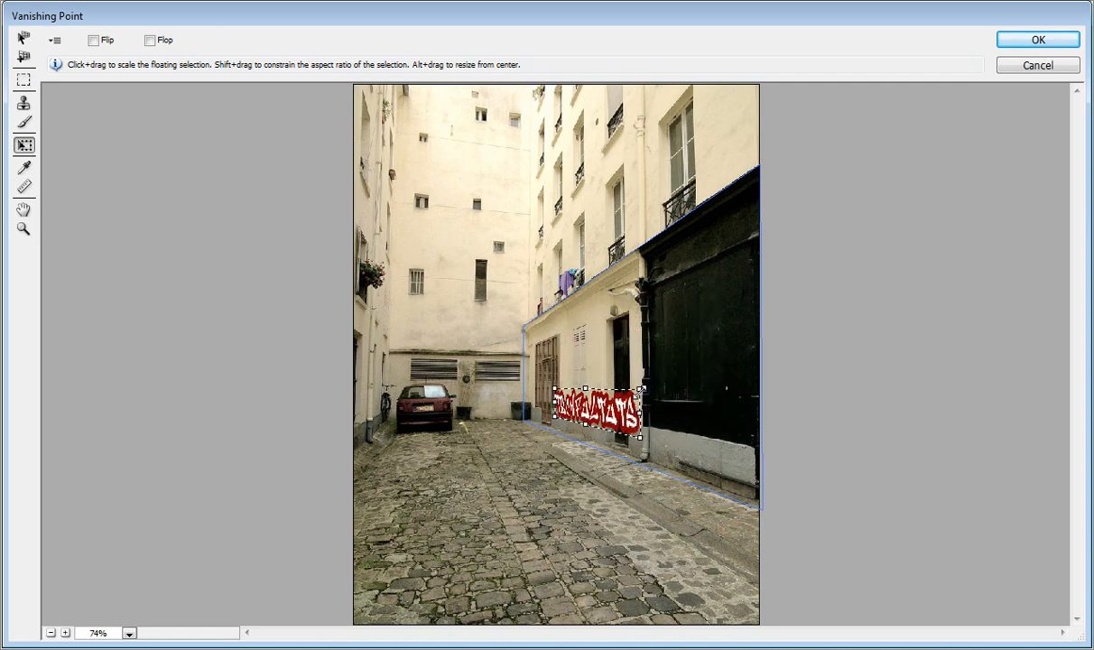
left_click_drag(592, 412, 641, 400)
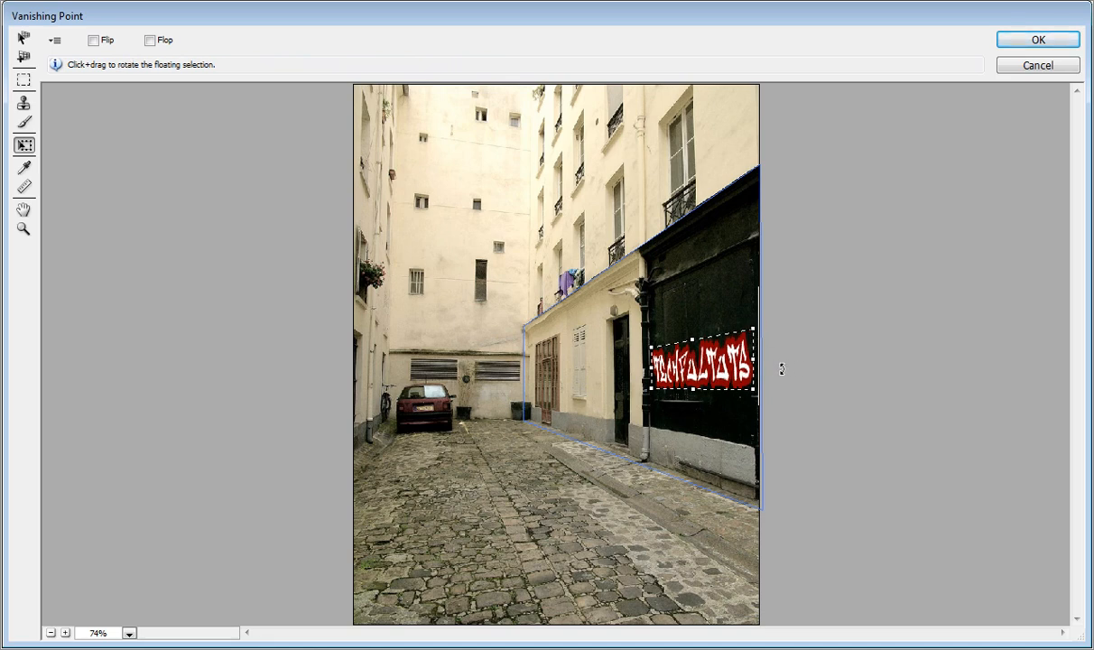
- Apply the Vanishing Point result and try Exclusion and Overlay blending on the Graffiti layer
left_click(1036, 39)
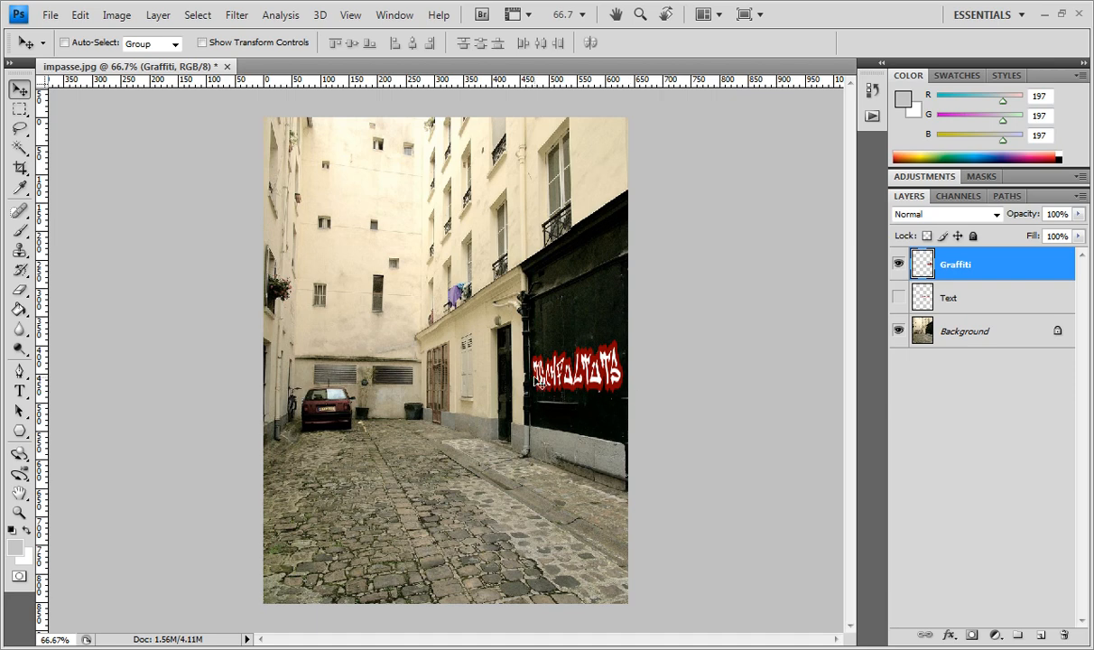
mouse_move(502, 391)
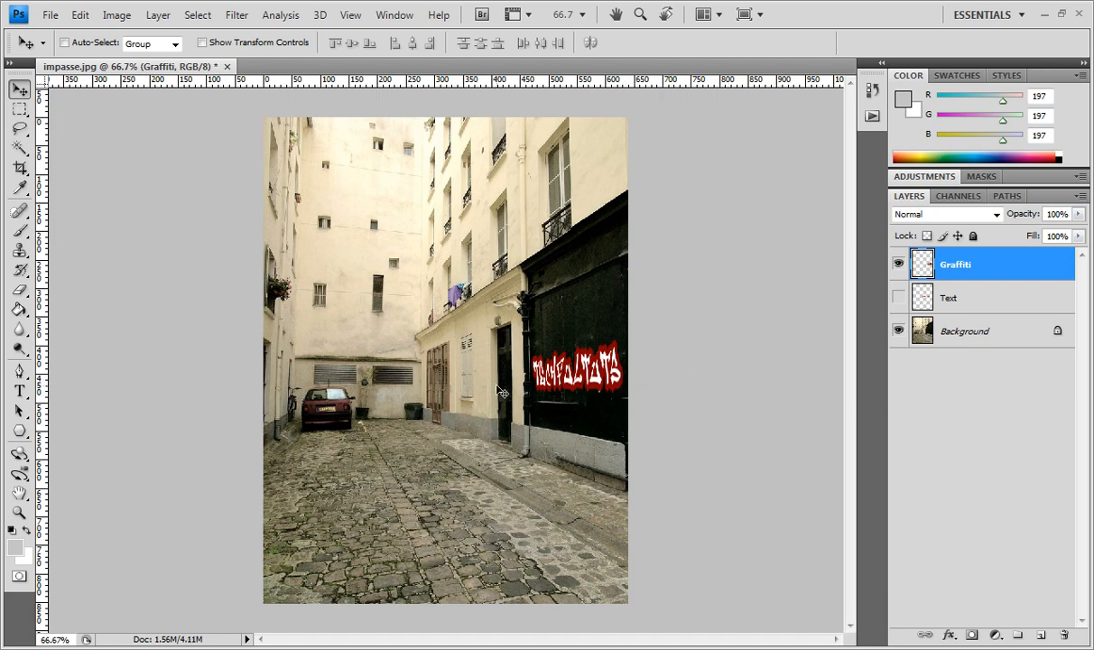
mouse_move(668, 379)
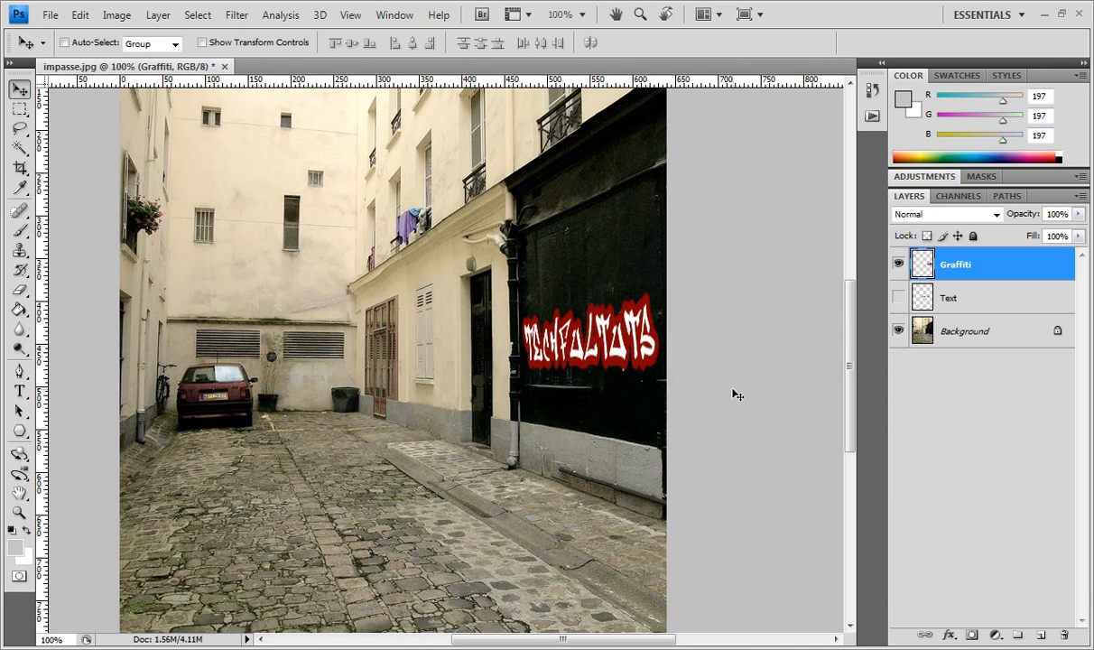
left_click(946, 213)
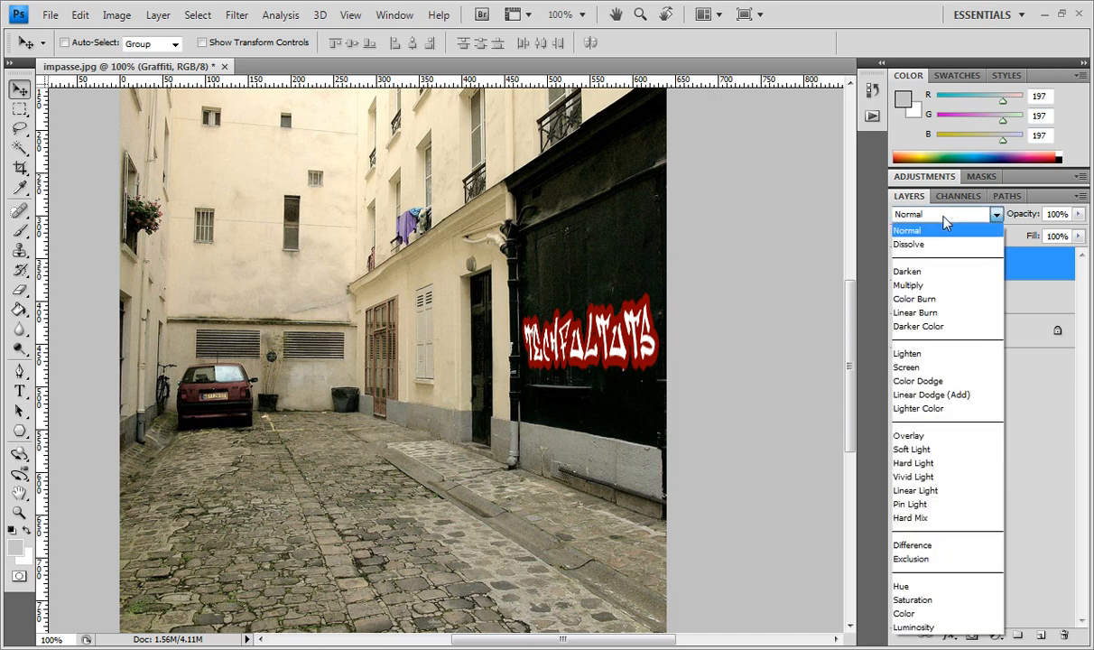
mouse_move(931, 394)
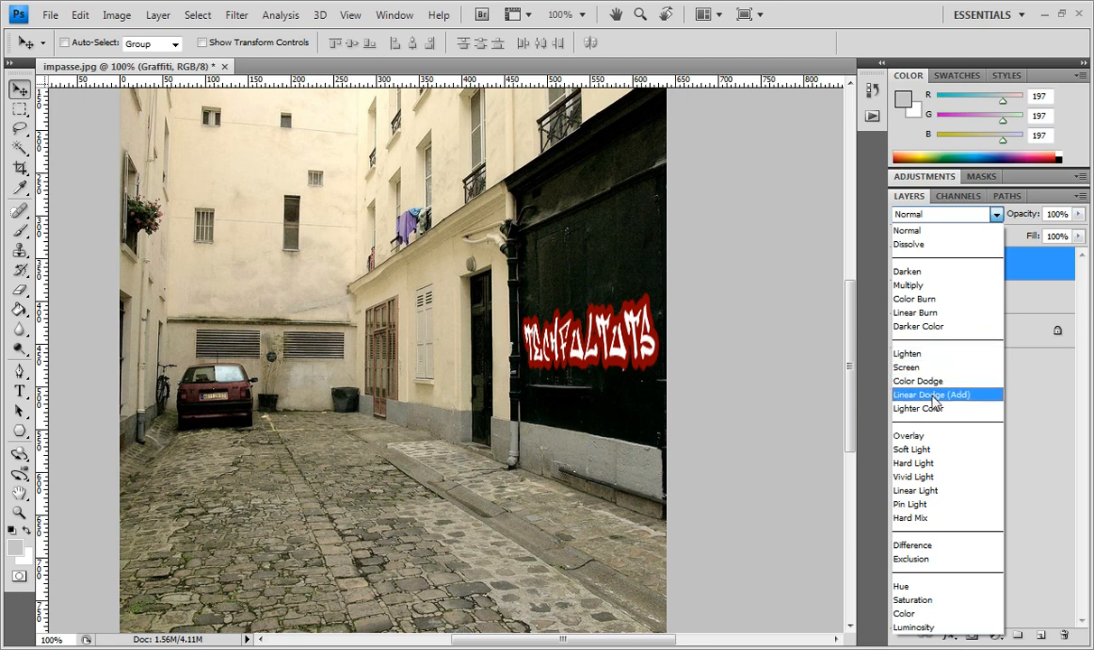
mouse_move(913, 299)
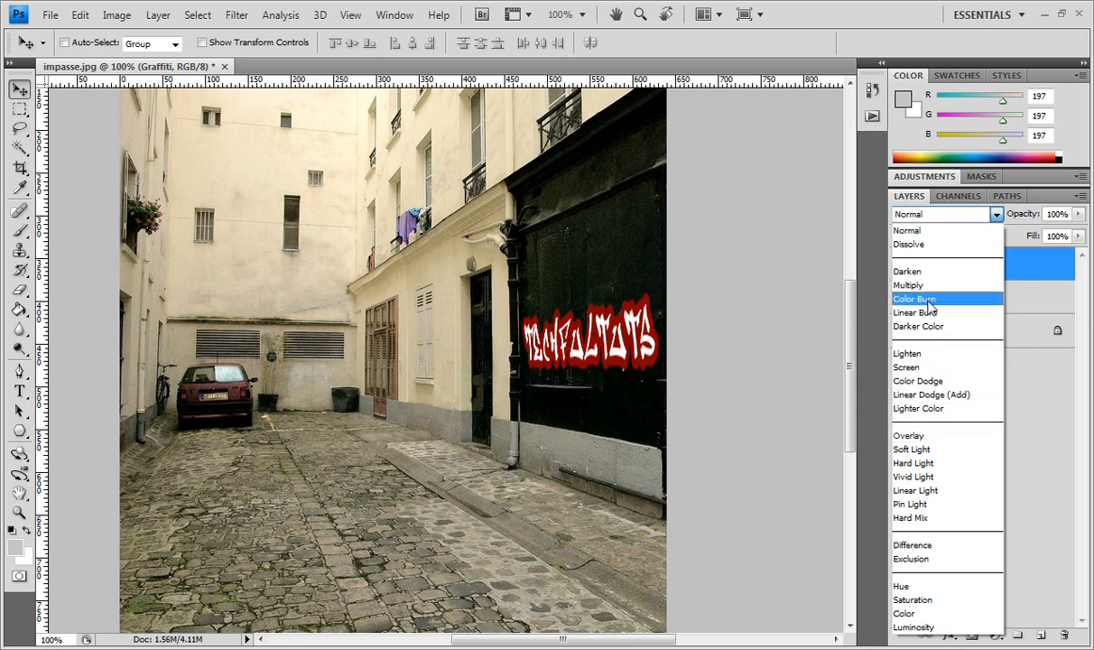
mouse_move(912, 435)
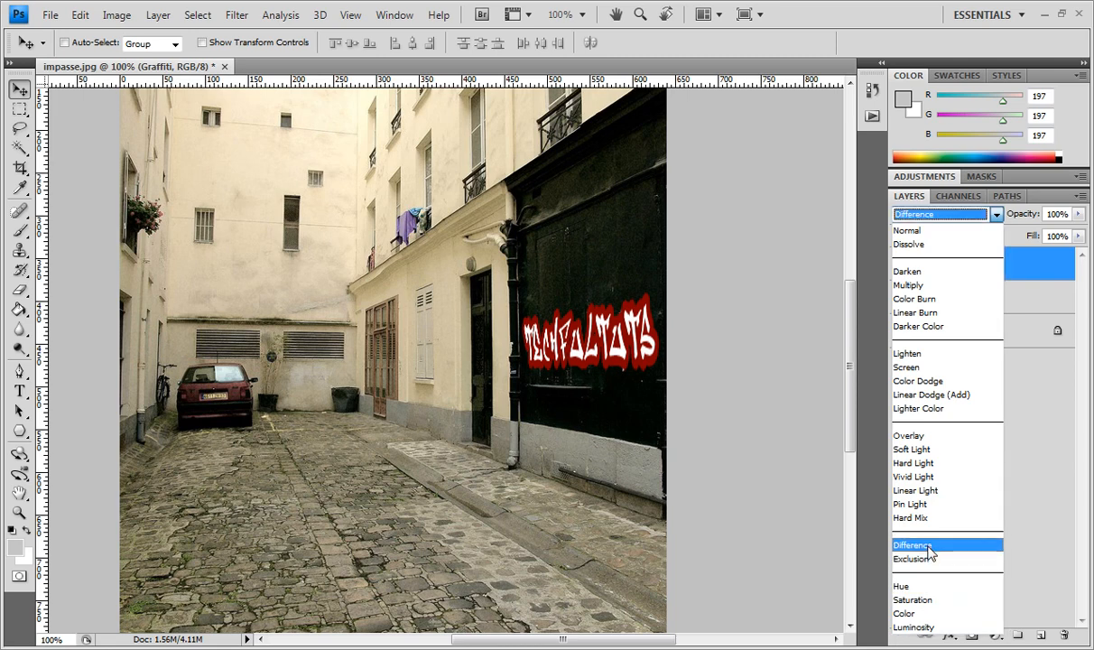
left_click(917, 558)
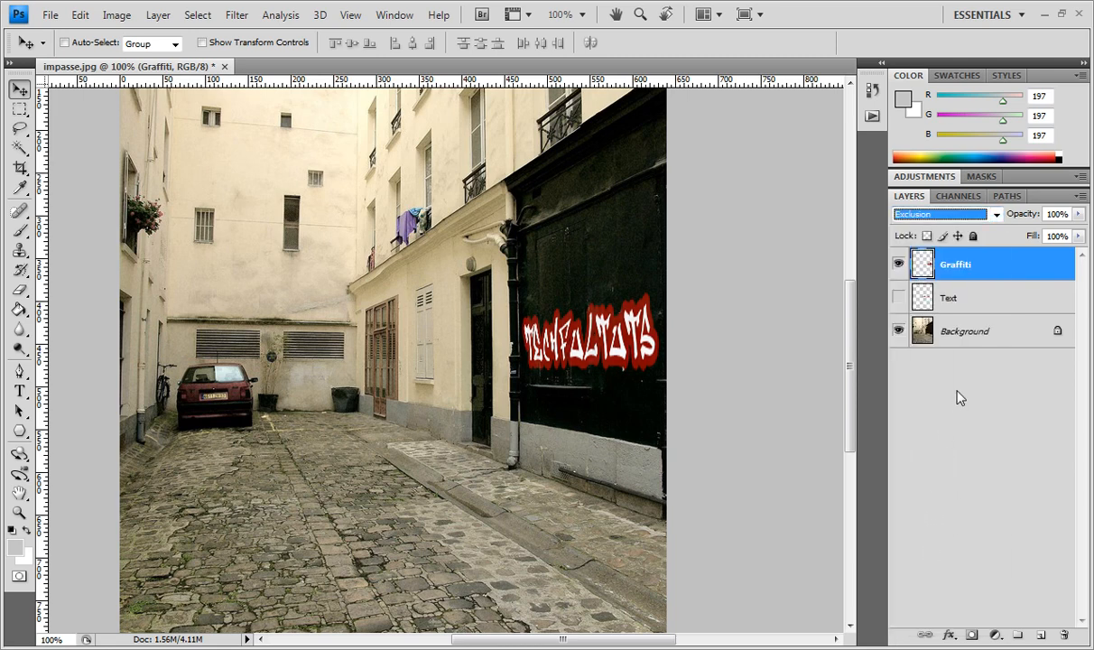
left_click(946, 213)
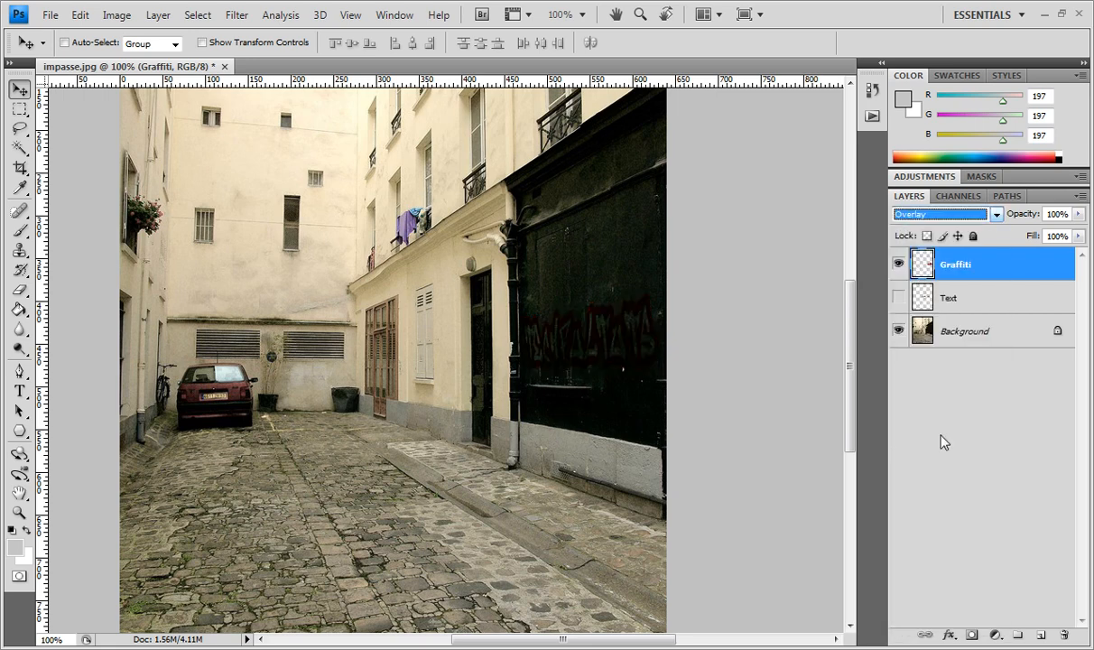
- Try Linear Dodge, Vivid Light and Exclusion, then settle on Difference blend mode
left_click(939, 213)
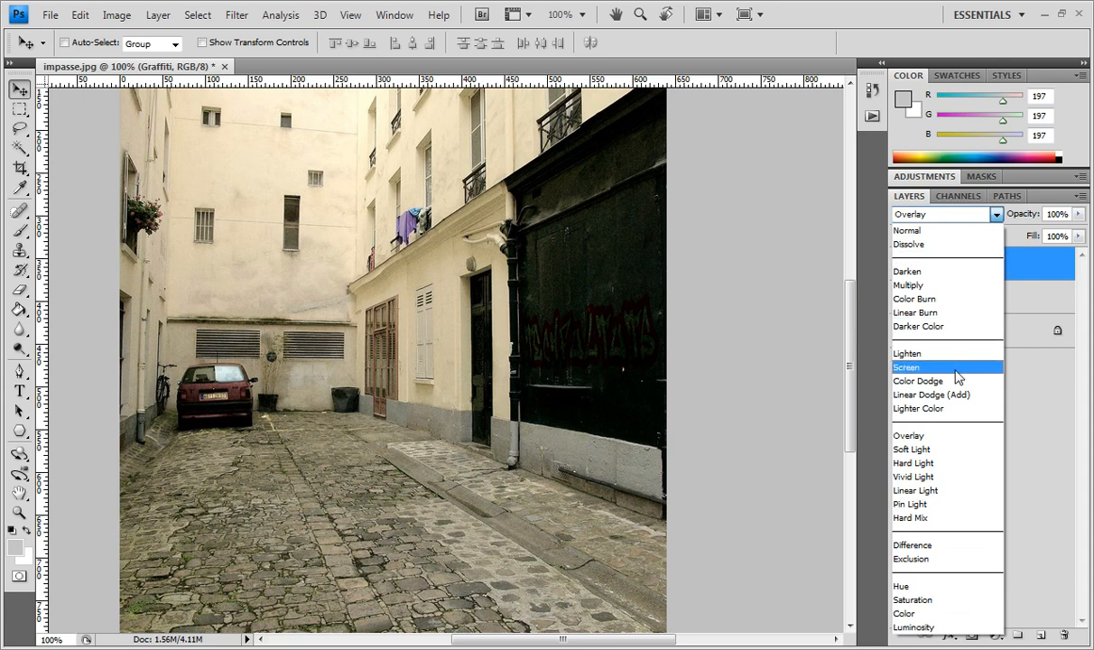
left_click(931, 393)
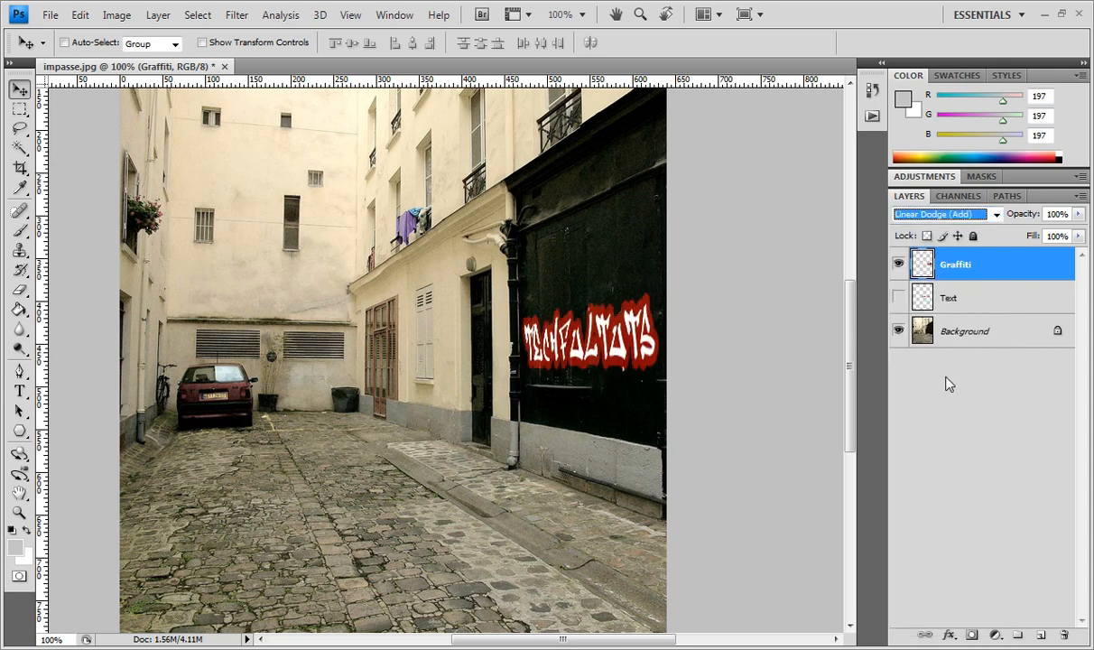
left_click(942, 213)
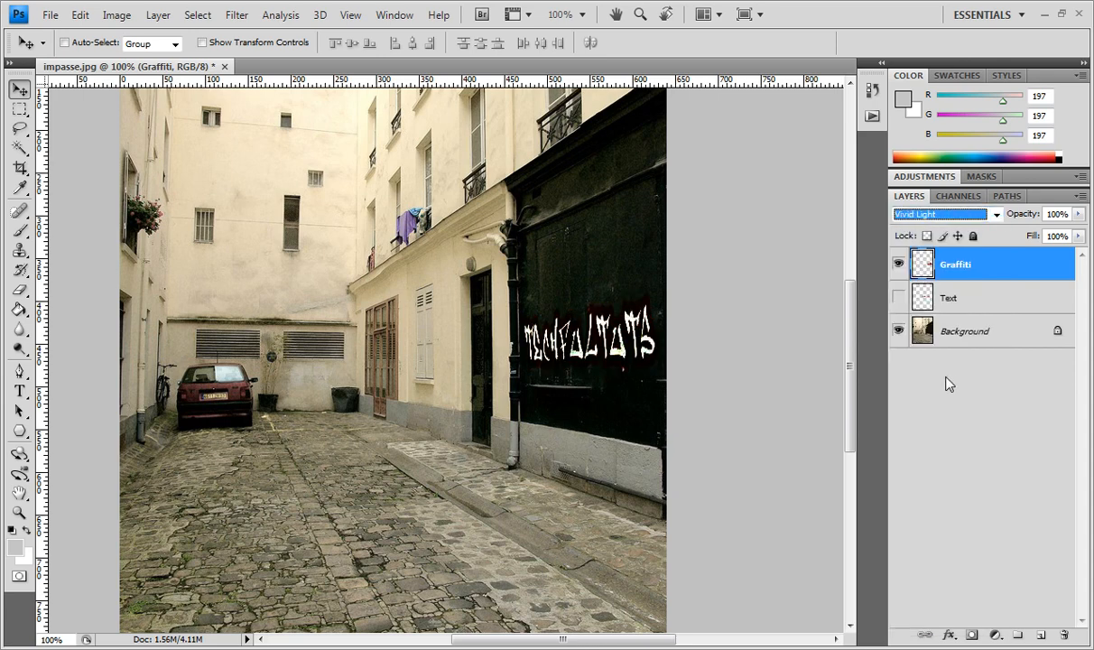
left_click(942, 213)
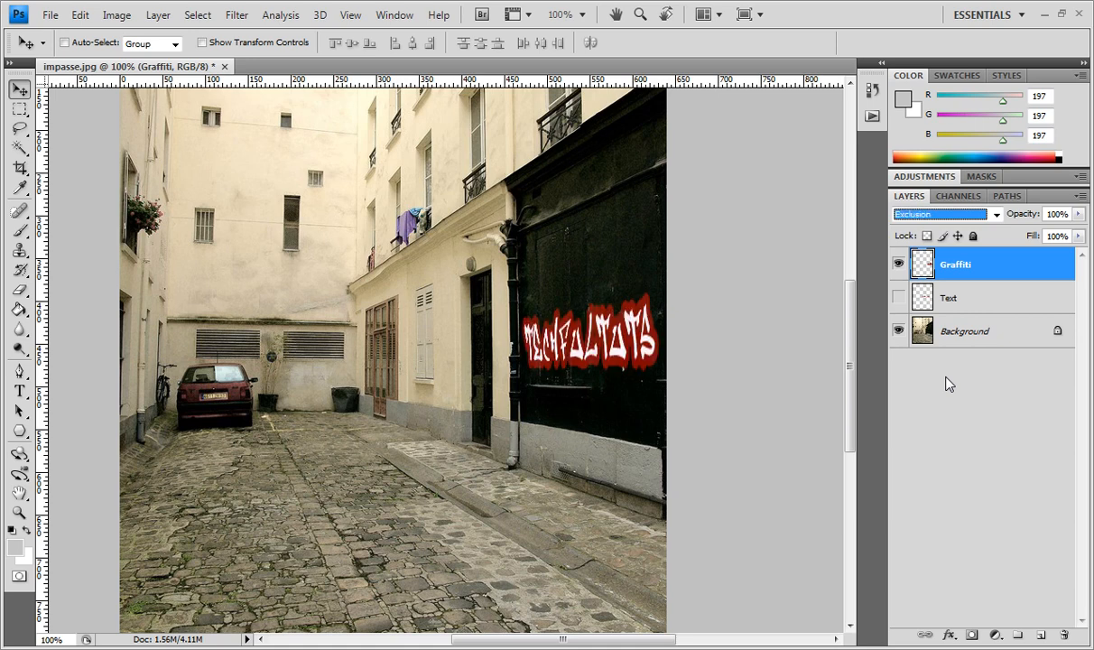
left_click(939, 213)
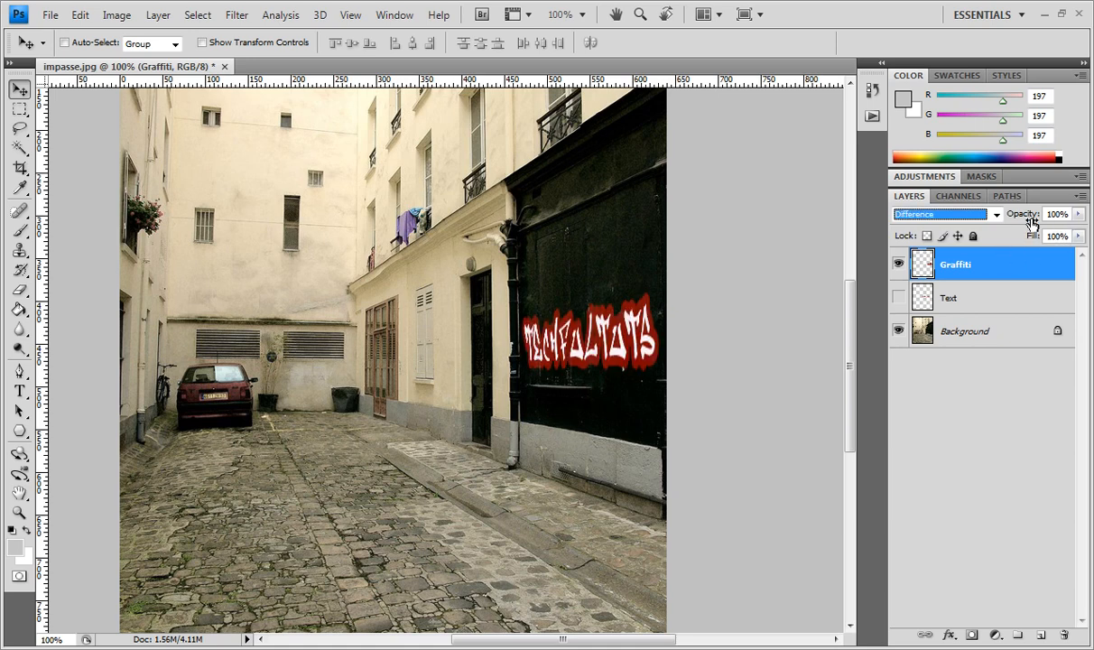
- Lower Graffiti opacity to 70%, delete the Text layer and move the graffiti onto the pale rear wall
left_click_drag(1062, 213, 1033, 213)
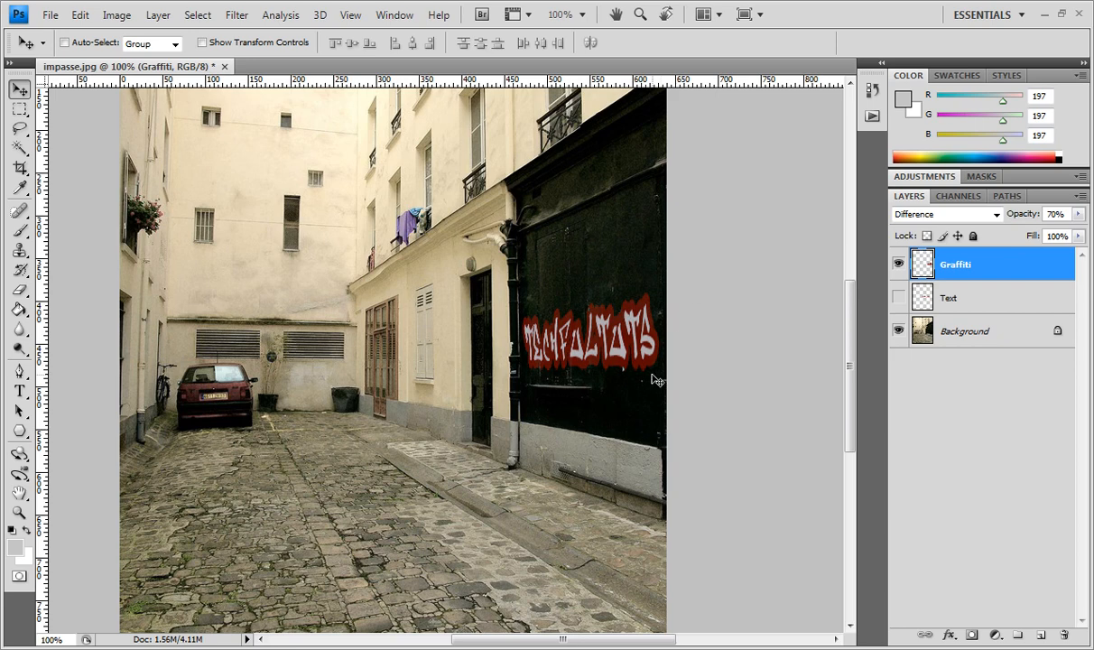
left_click(899, 298)
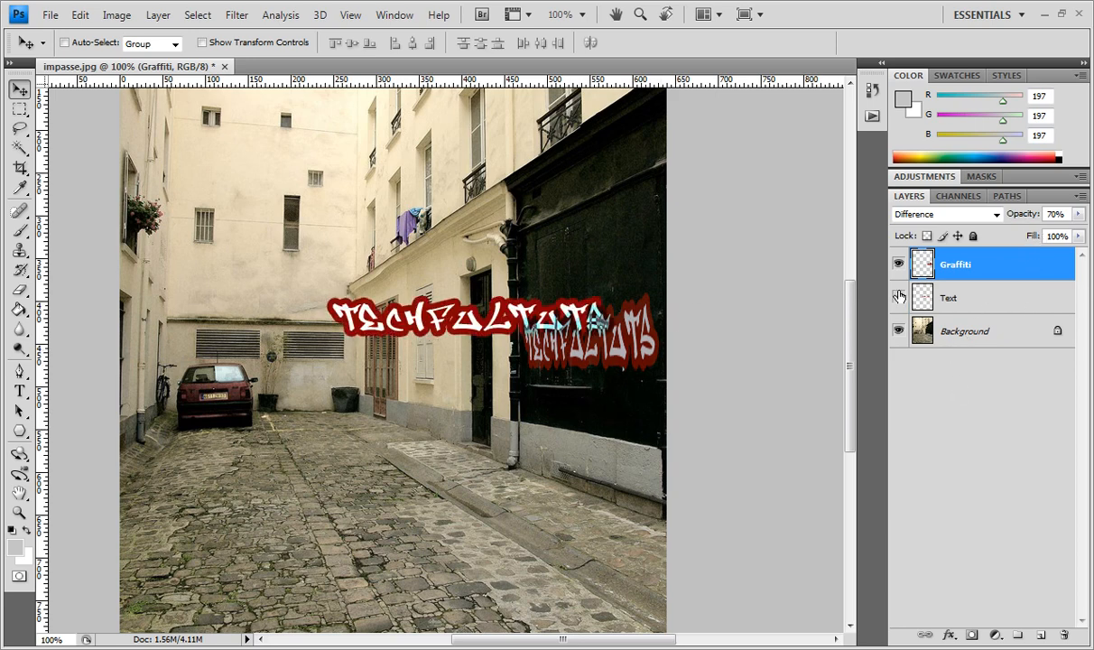
left_click(899, 298)
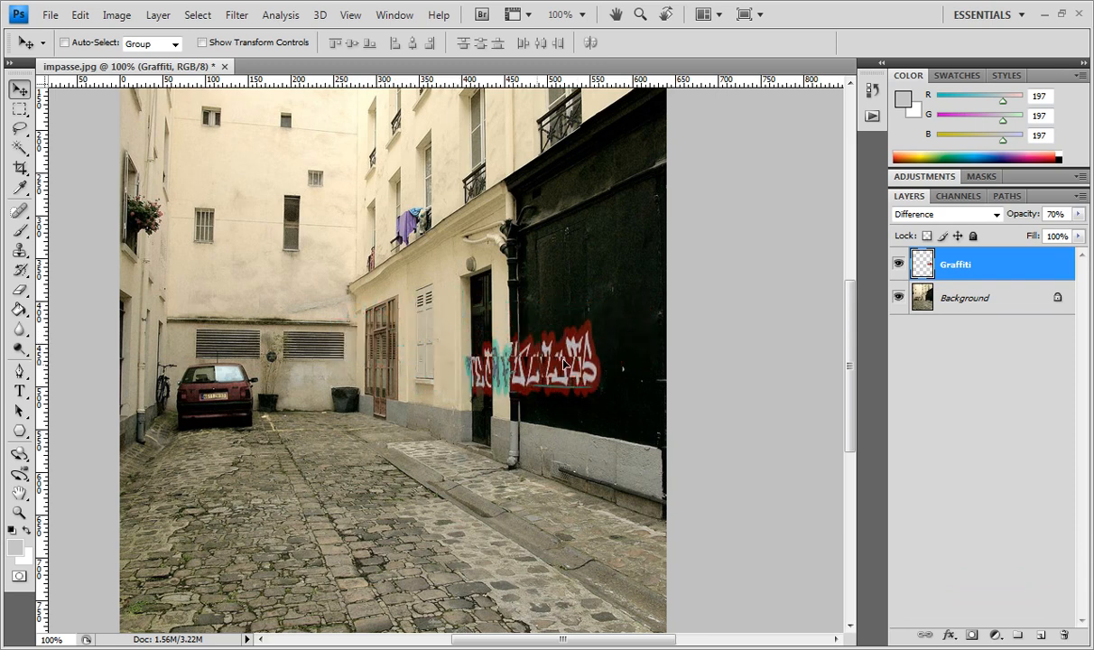
left_click_drag(538, 361, 262, 316)
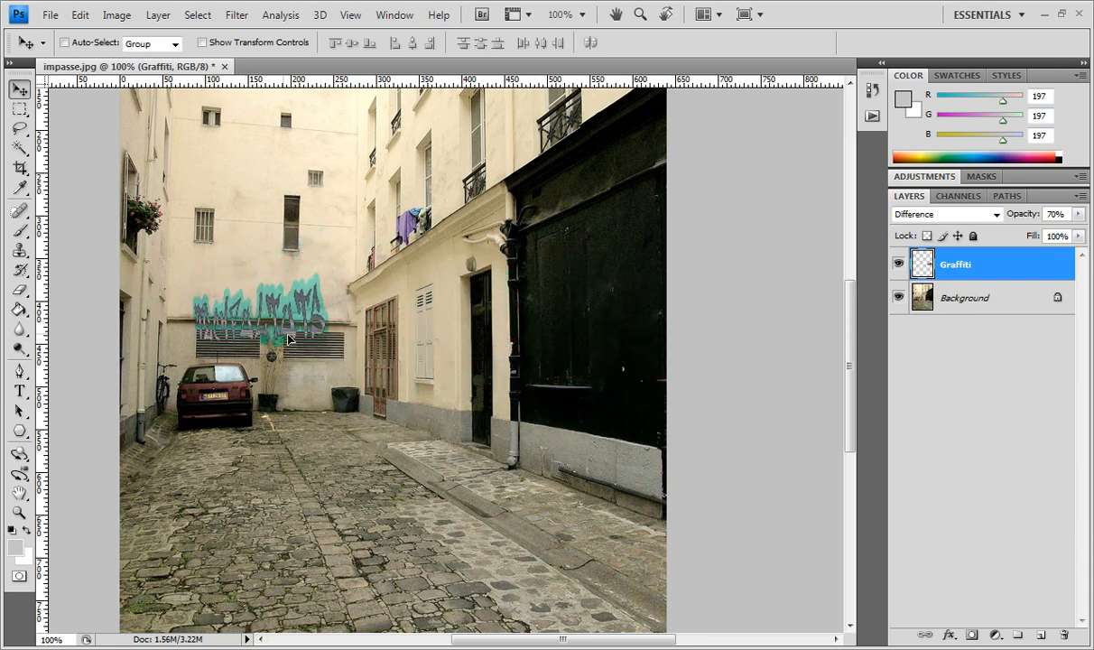